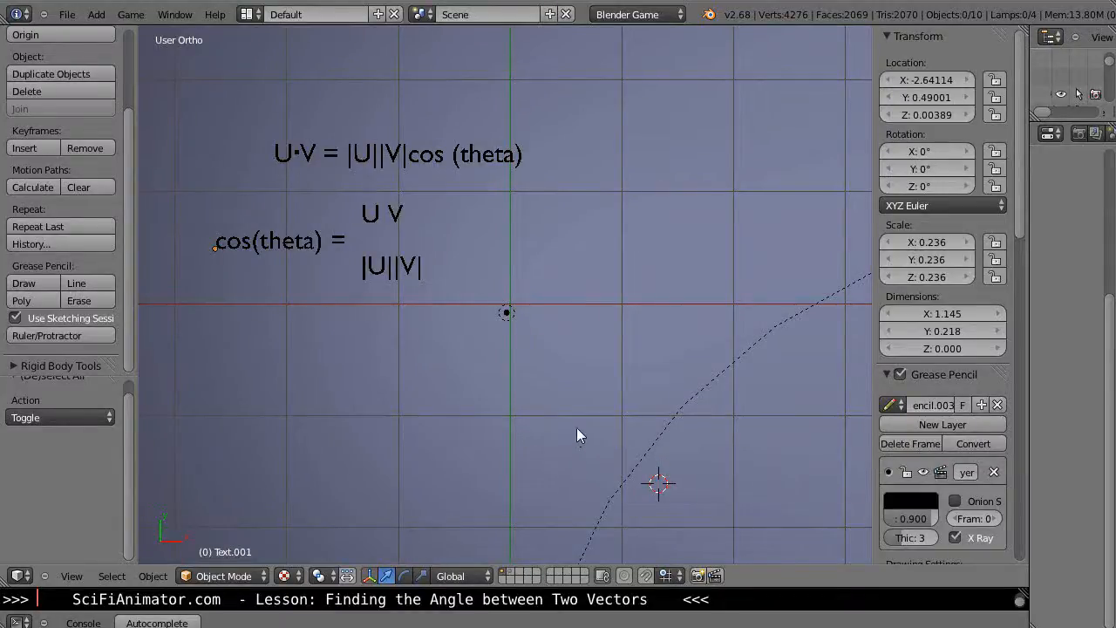
mouse_move(632, 361)
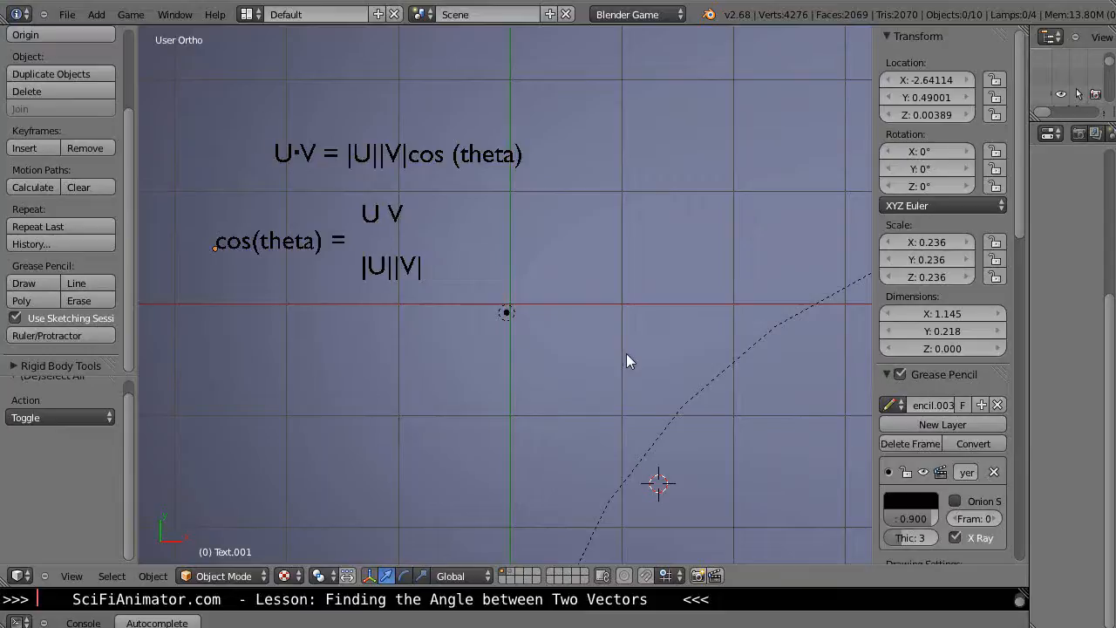
mouse_move(532, 426)
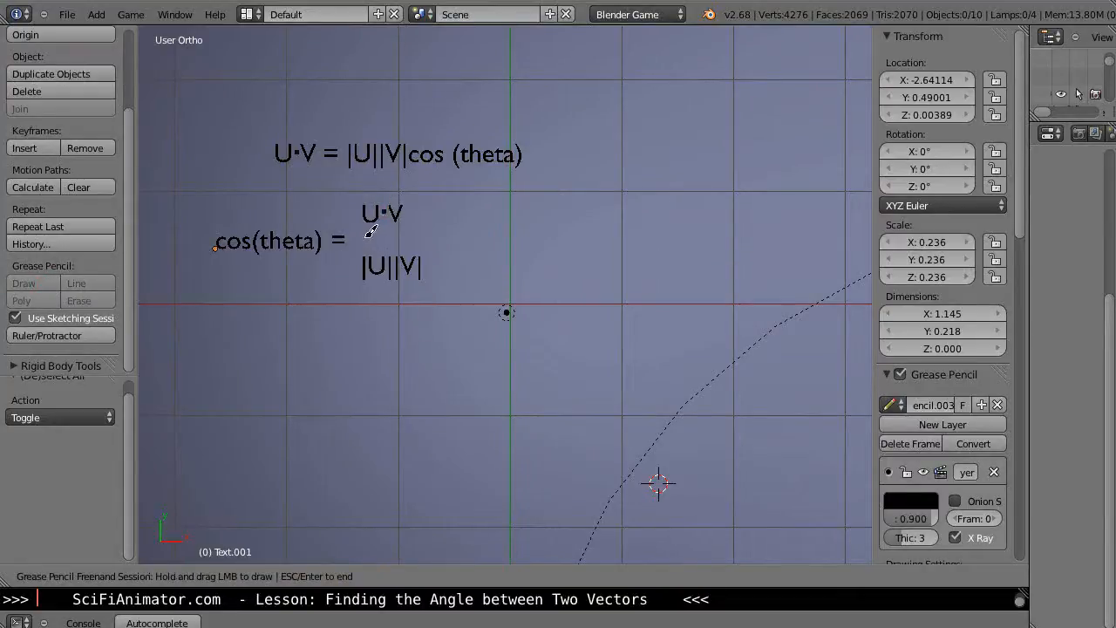
Draw the fraction bar beneath U·V in the cos(theta) formula
left_click_drag(357, 241, 443, 241)
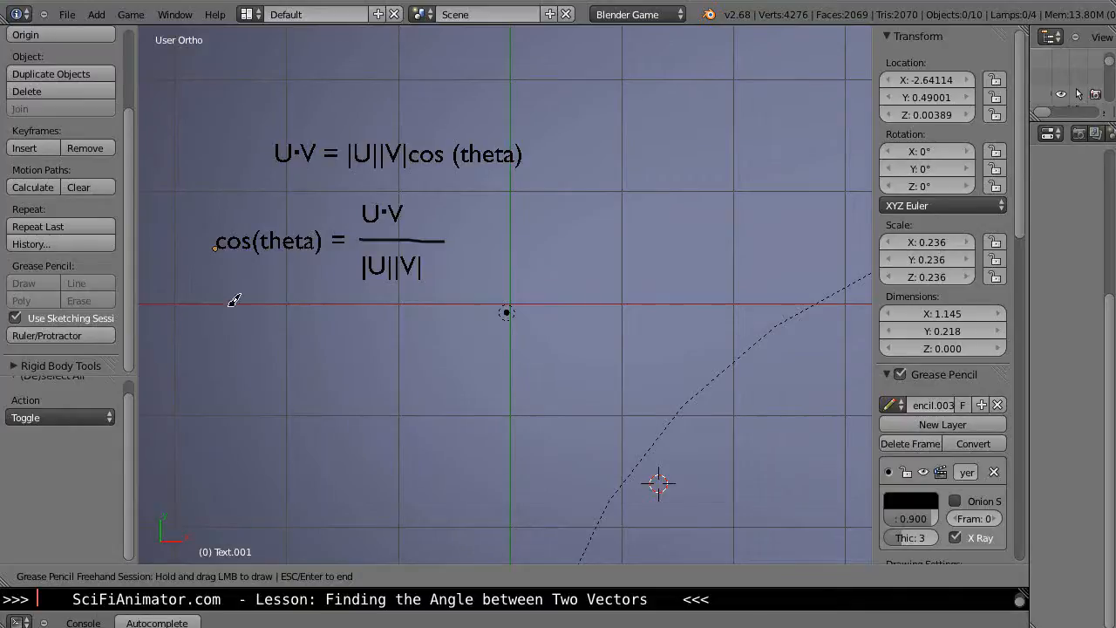
mouse_move(207, 248)
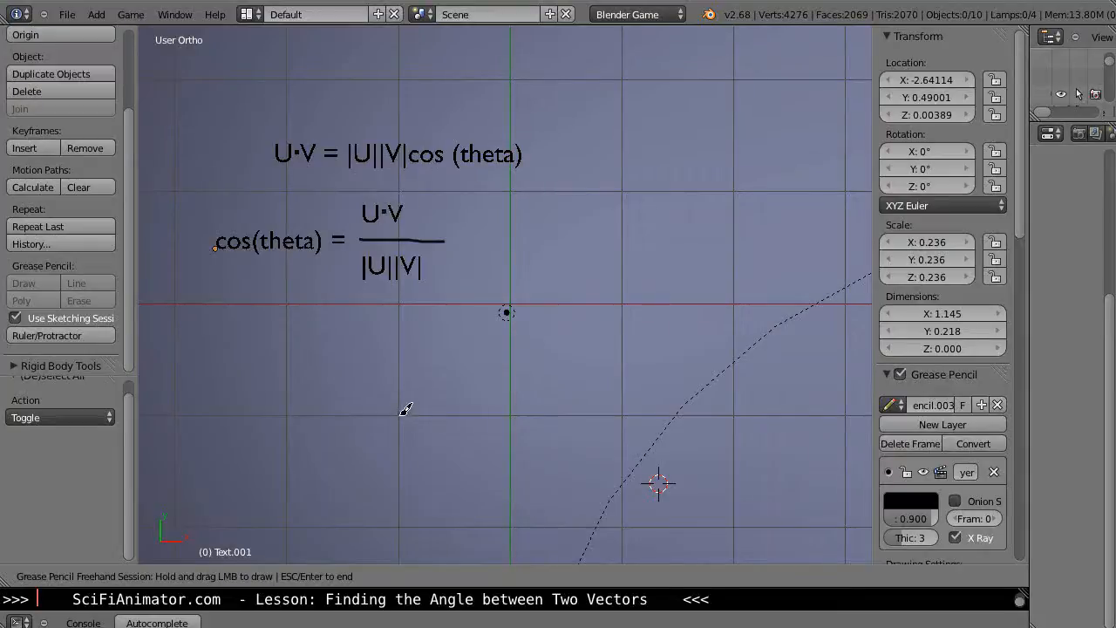
Sketch two horizontal arrows below the formula and label them u and v
left_click_drag(401, 415, 515, 411)
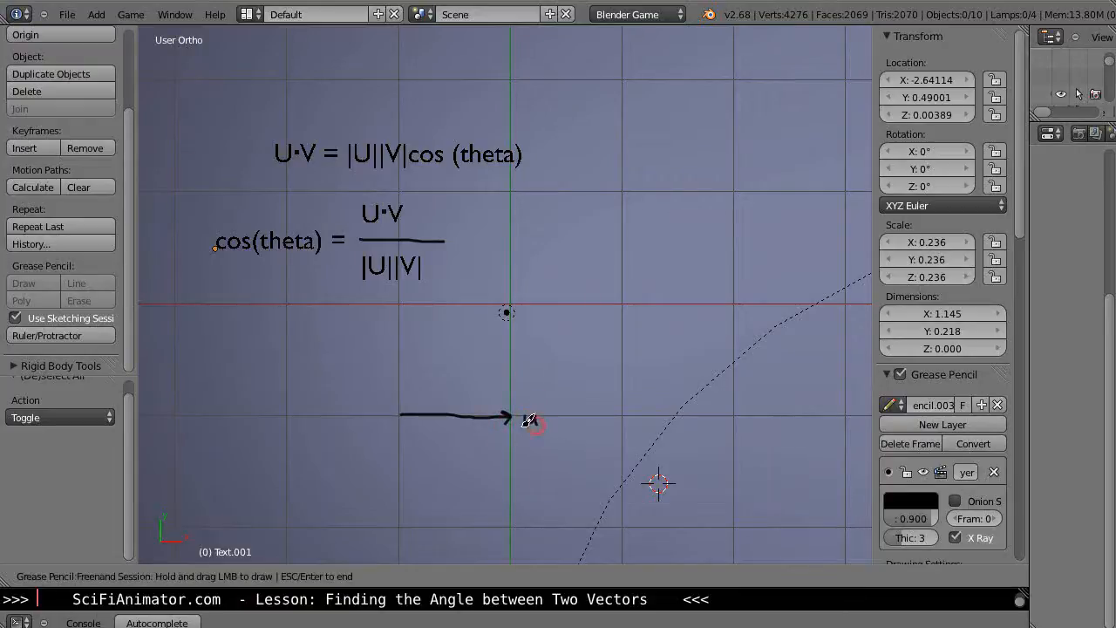
left_click_drag(401, 452, 450, 447)
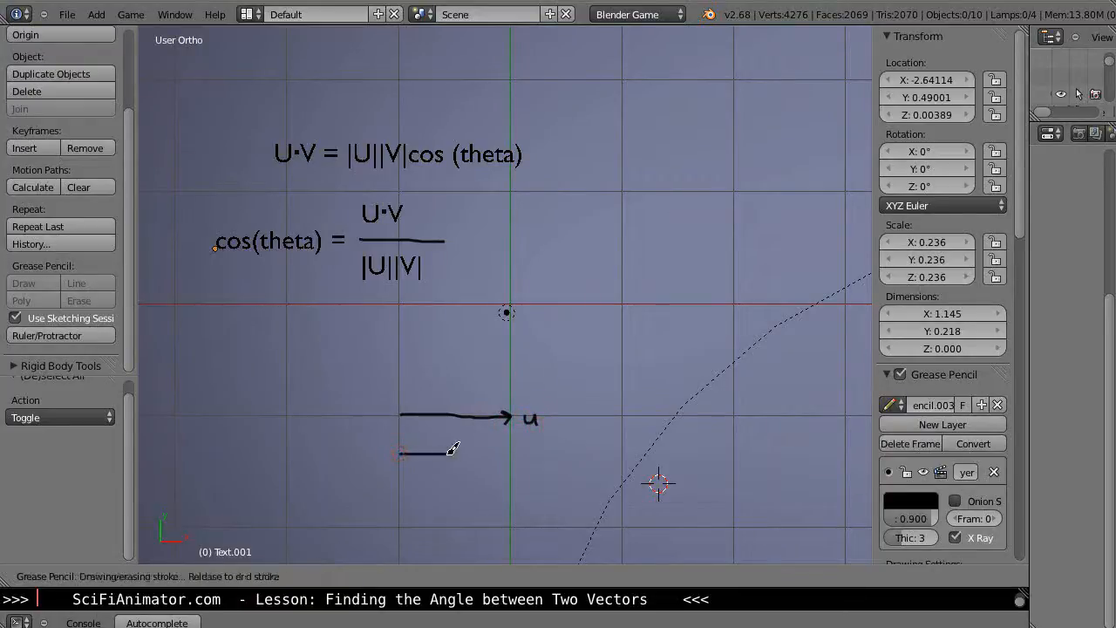
left_click_drag(401, 452, 510, 450)
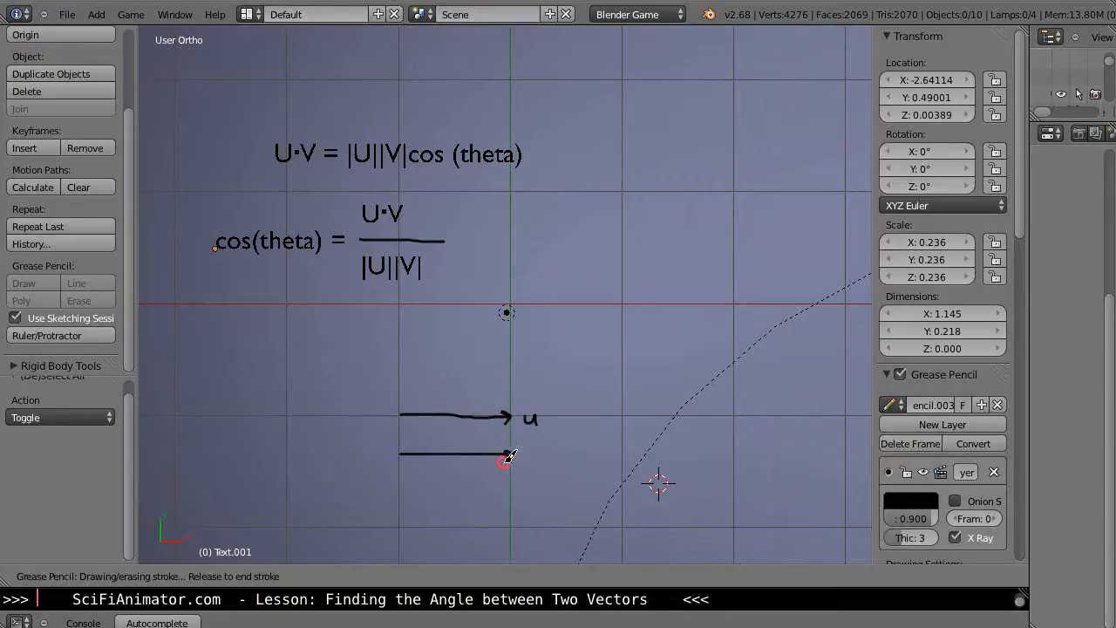
left_click_drag(506, 452, 538, 450)
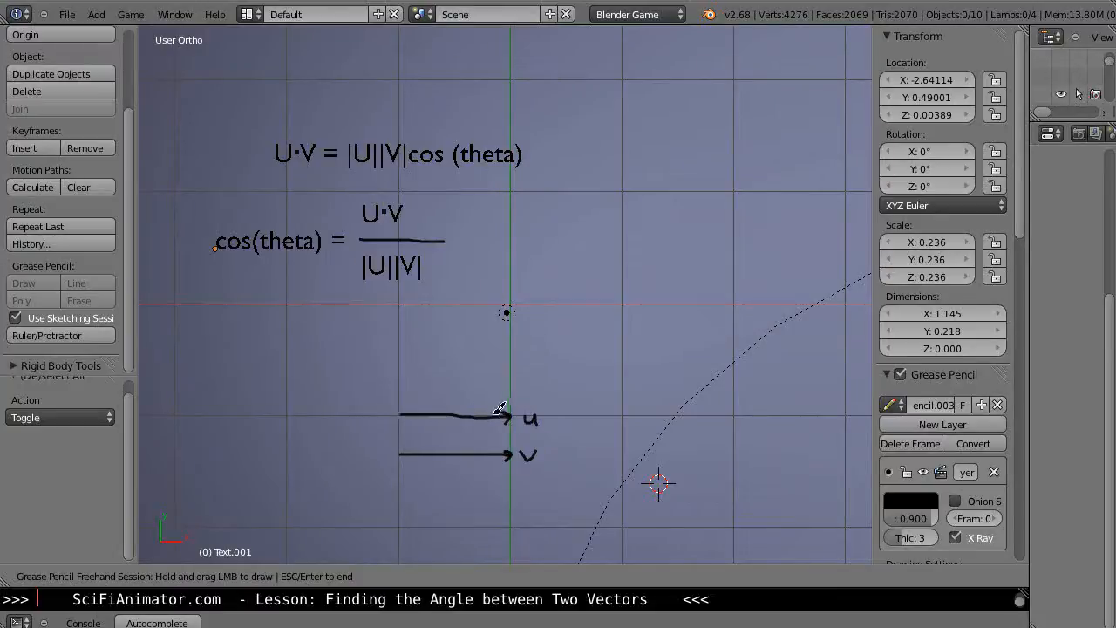
mouse_move(499, 421)
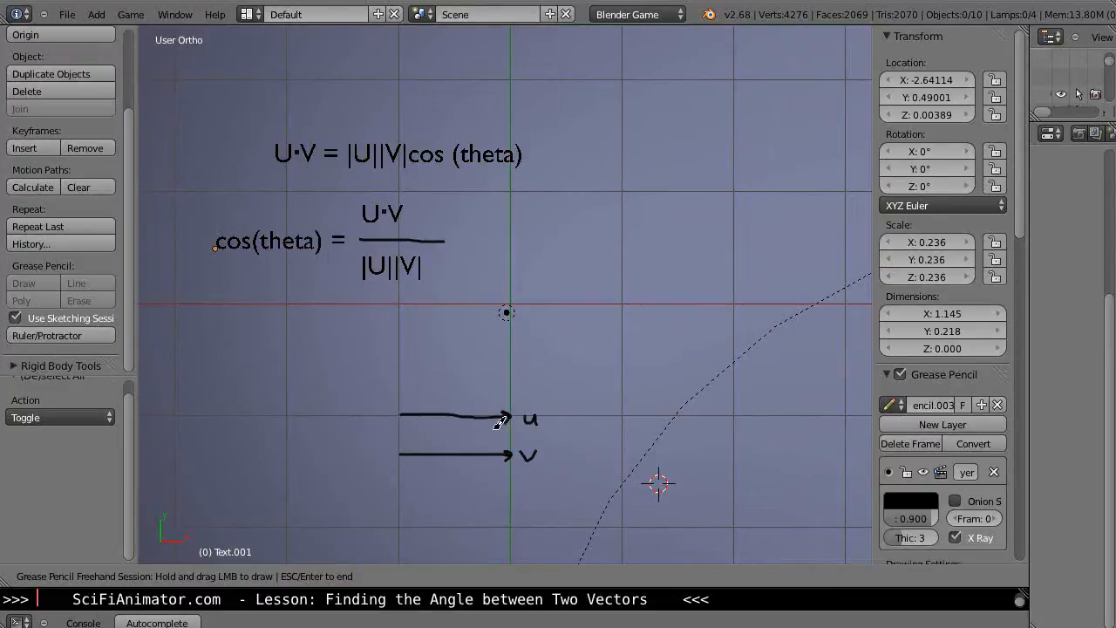
mouse_move(452, 412)
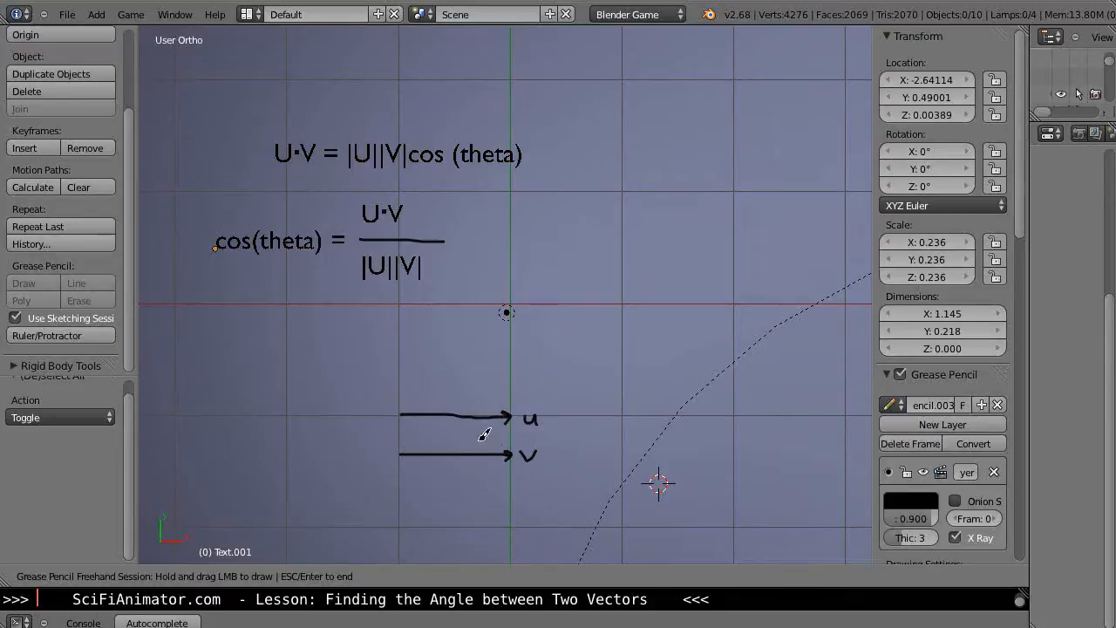
mouse_move(358, 424)
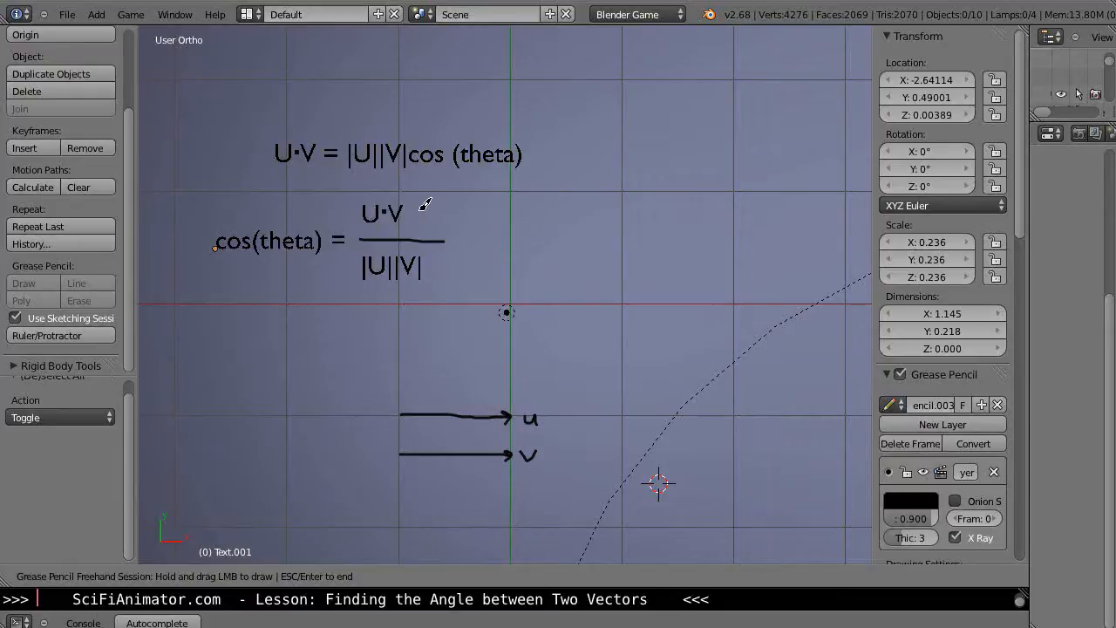
mouse_move(443, 377)
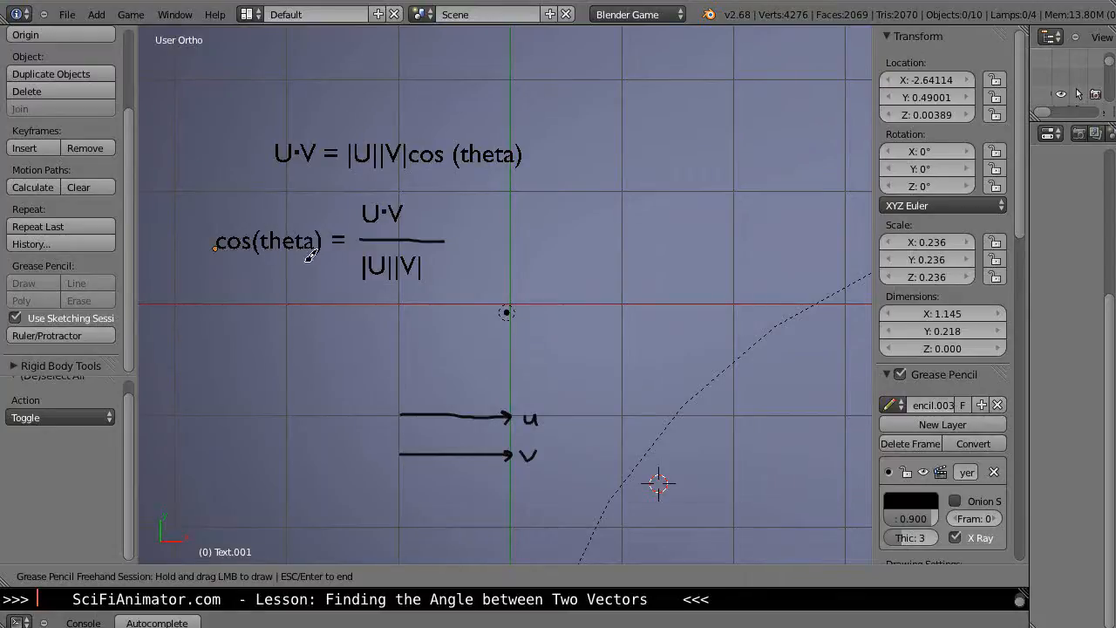
mouse_move(305, 265)
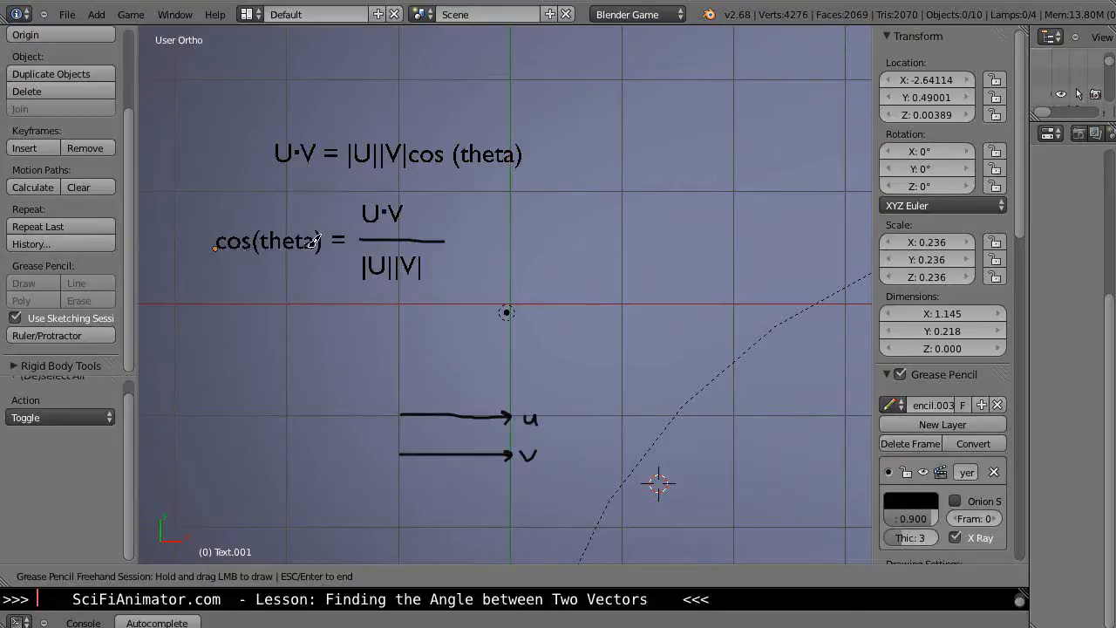
mouse_move(539, 237)
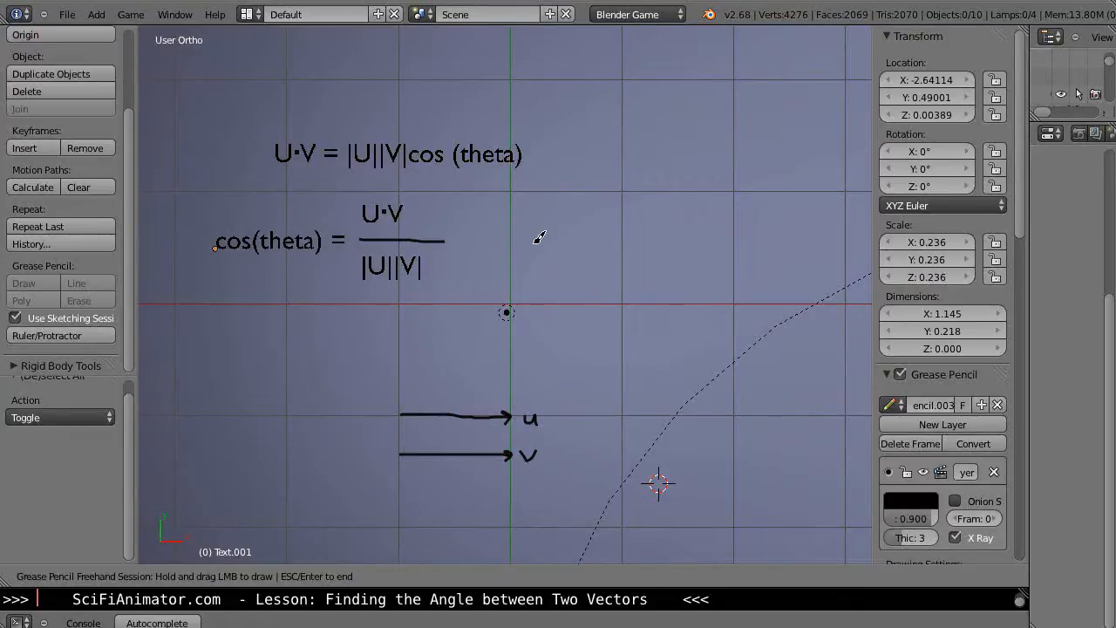
mouse_move(491, 230)
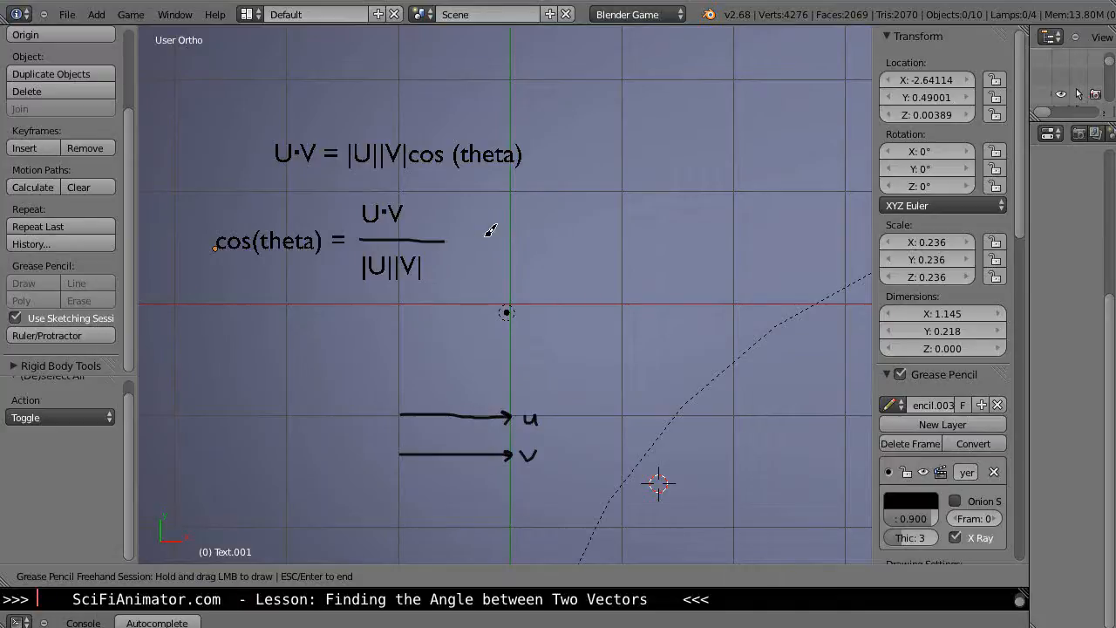
mouse_move(289, 242)
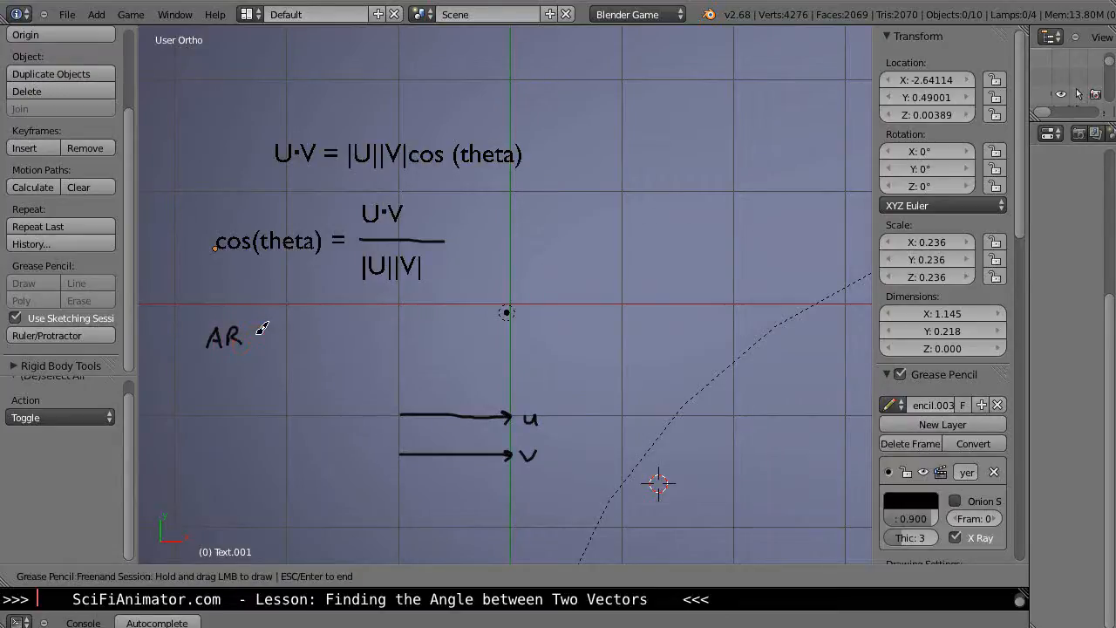
Handwrite ARCCOS and cos⁻¹ beneath it at the left below the formula
left_click_drag(253, 340, 261, 349)
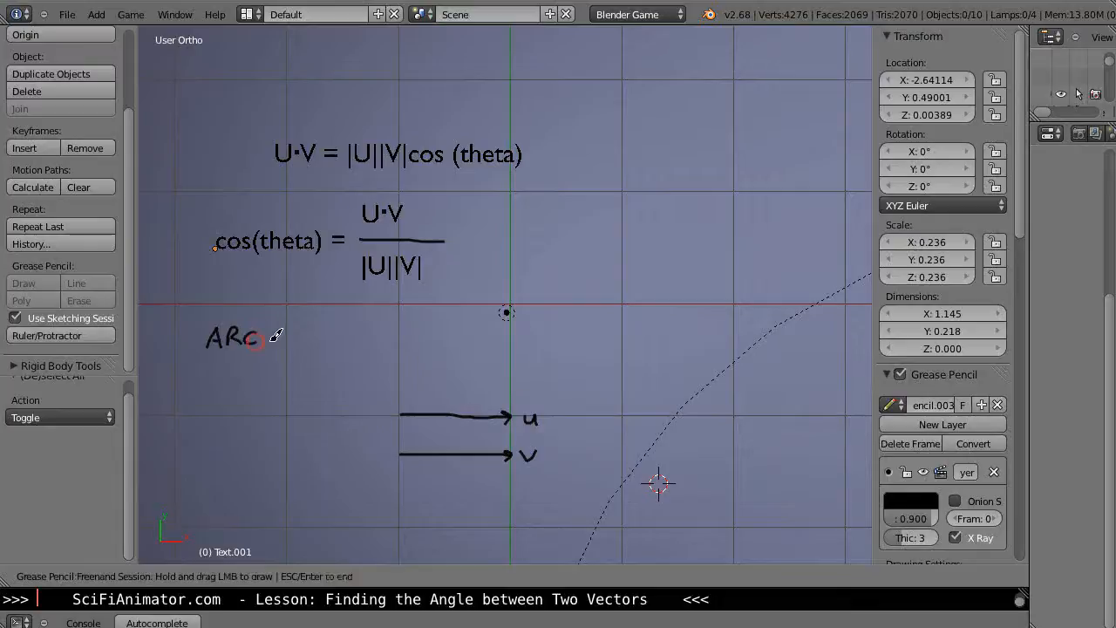
left_click_drag(262, 338, 279, 340)
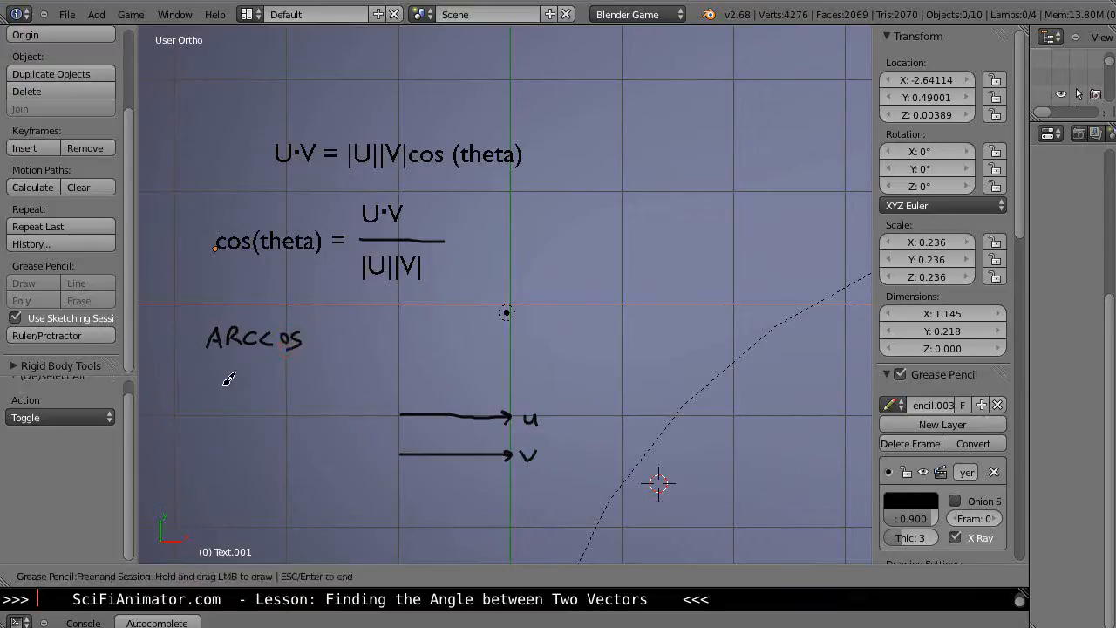
left_click_drag(228, 381, 218, 401)
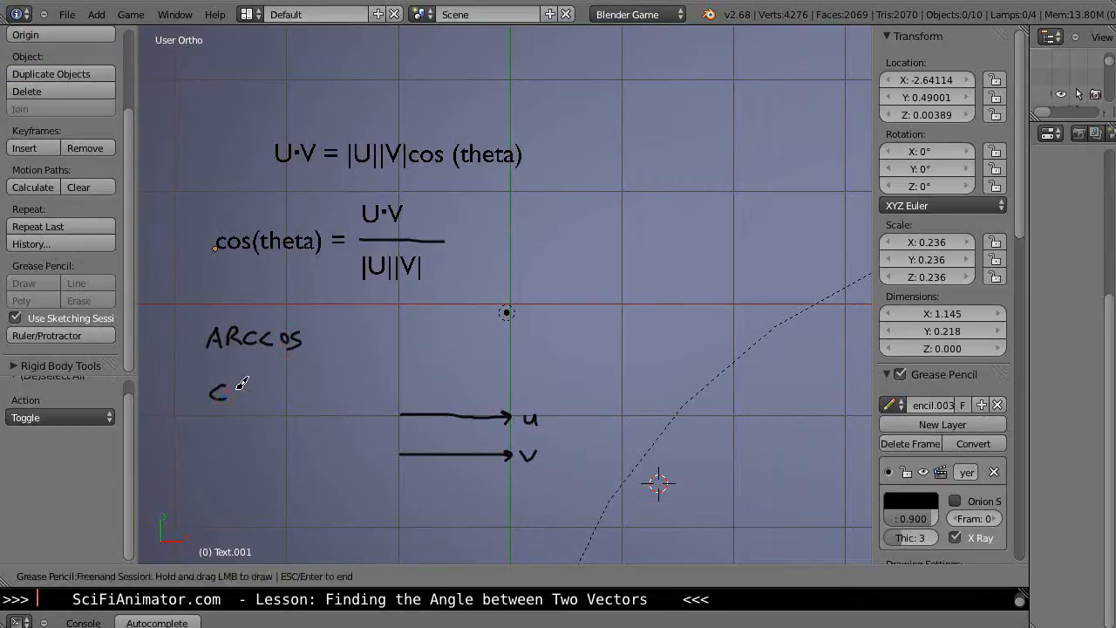
left_click_drag(218, 393, 247, 388)
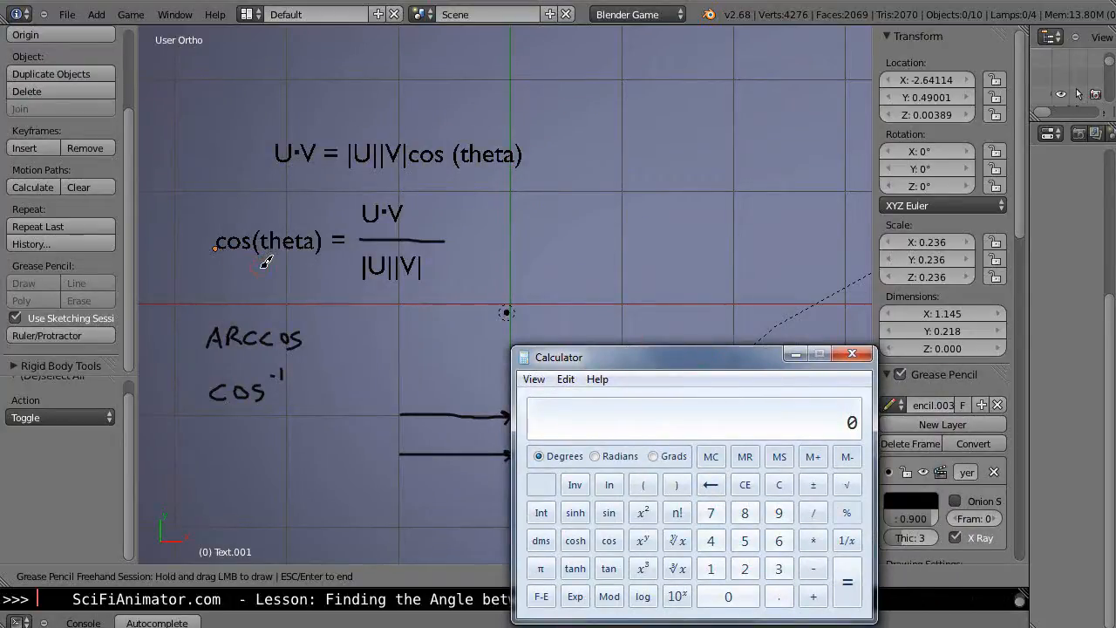
Check the value in Calculator, then close it to return to the Blender sketch
left_click(851, 352)
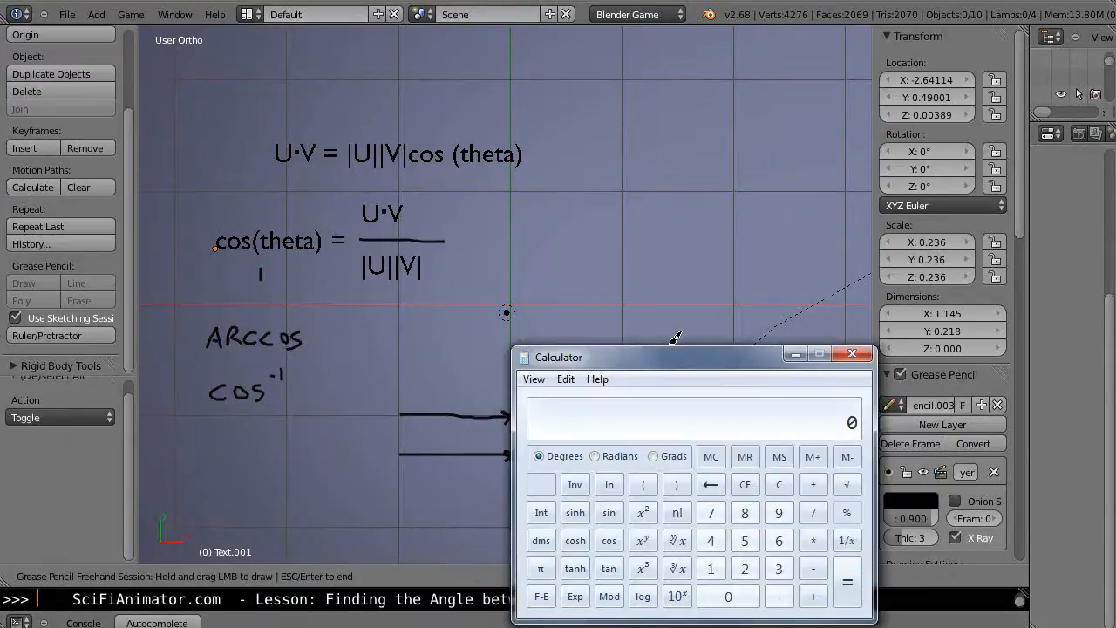
left_click_drag(694, 356, 426, 190)
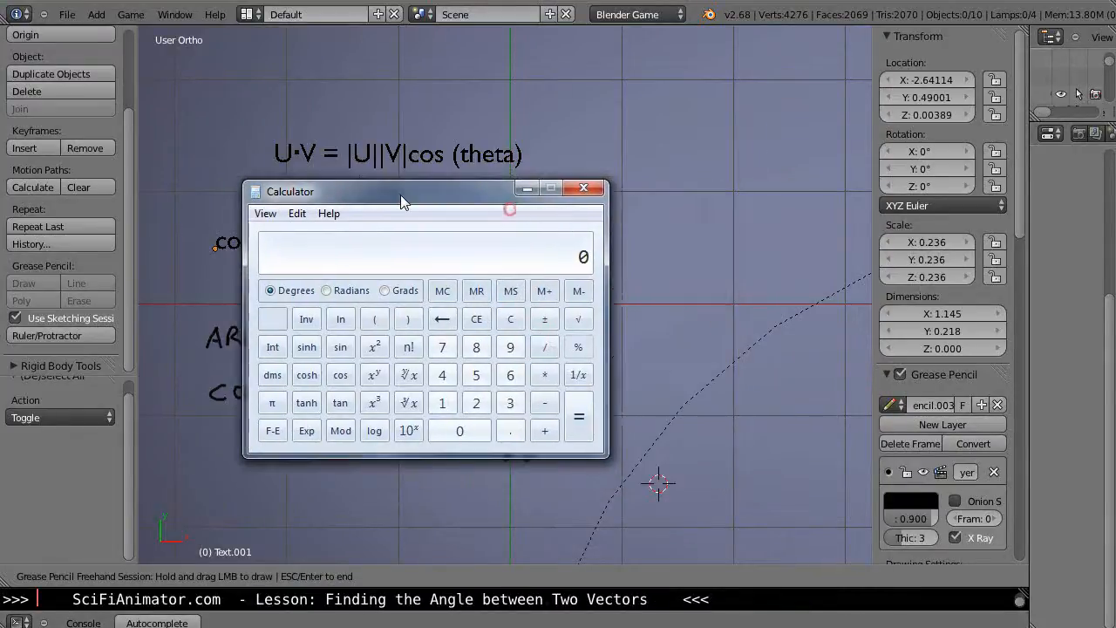
left_click(443, 401)
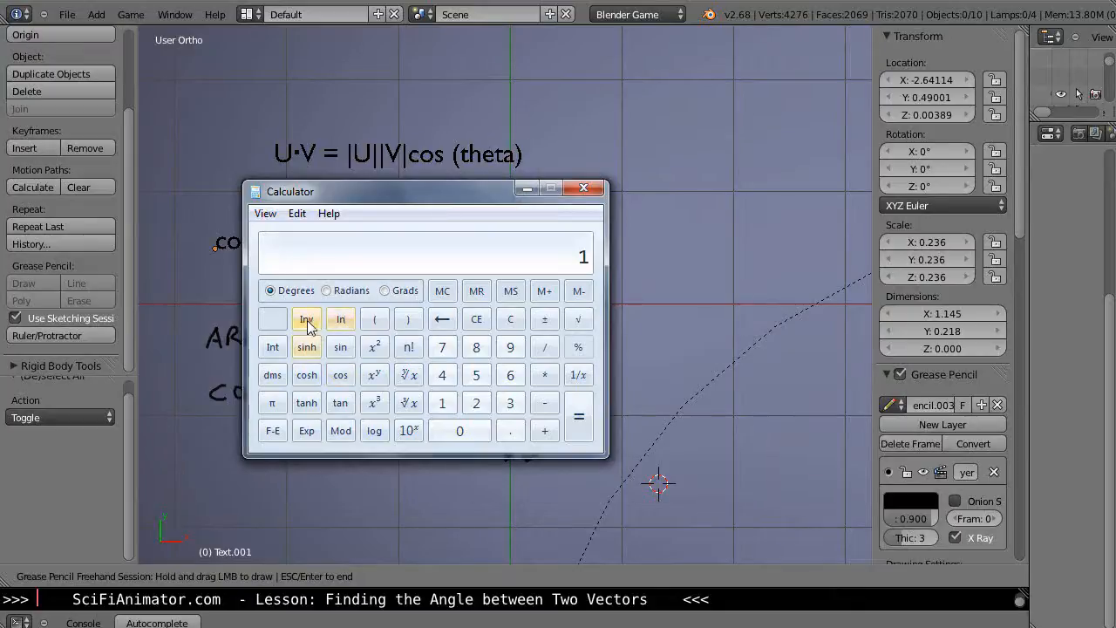
left_click(307, 318)
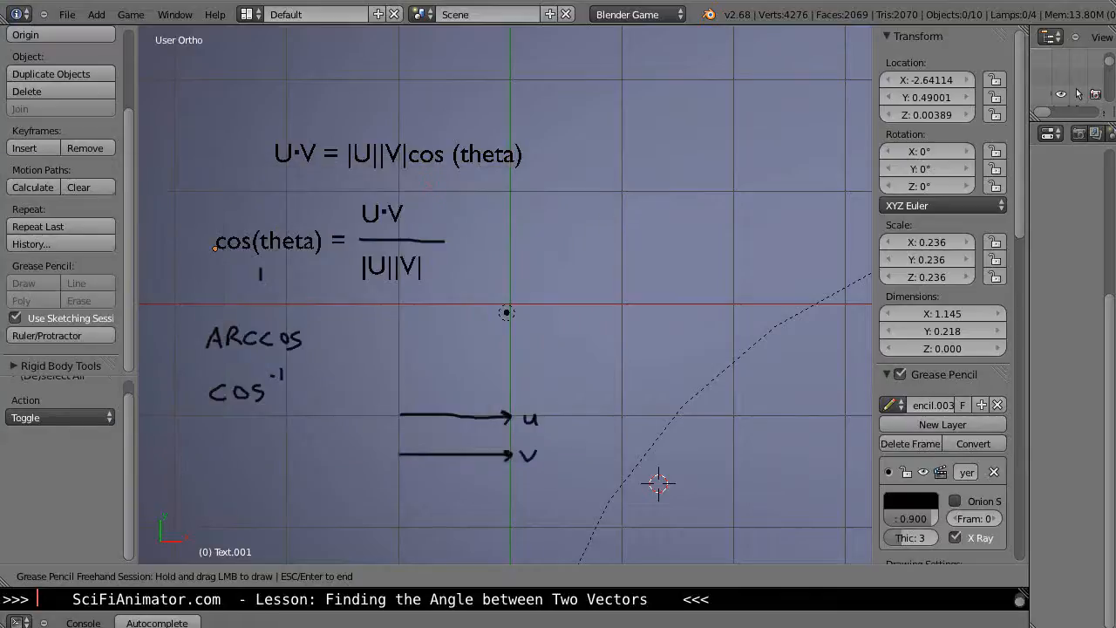
mouse_move(432, 409)
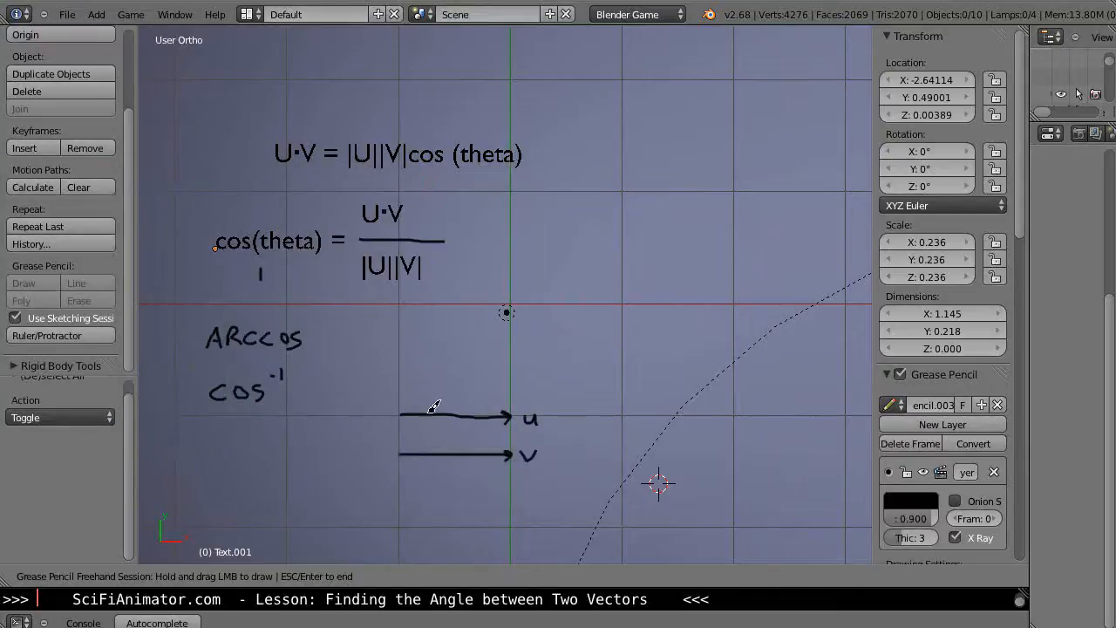
mouse_move(446, 398)
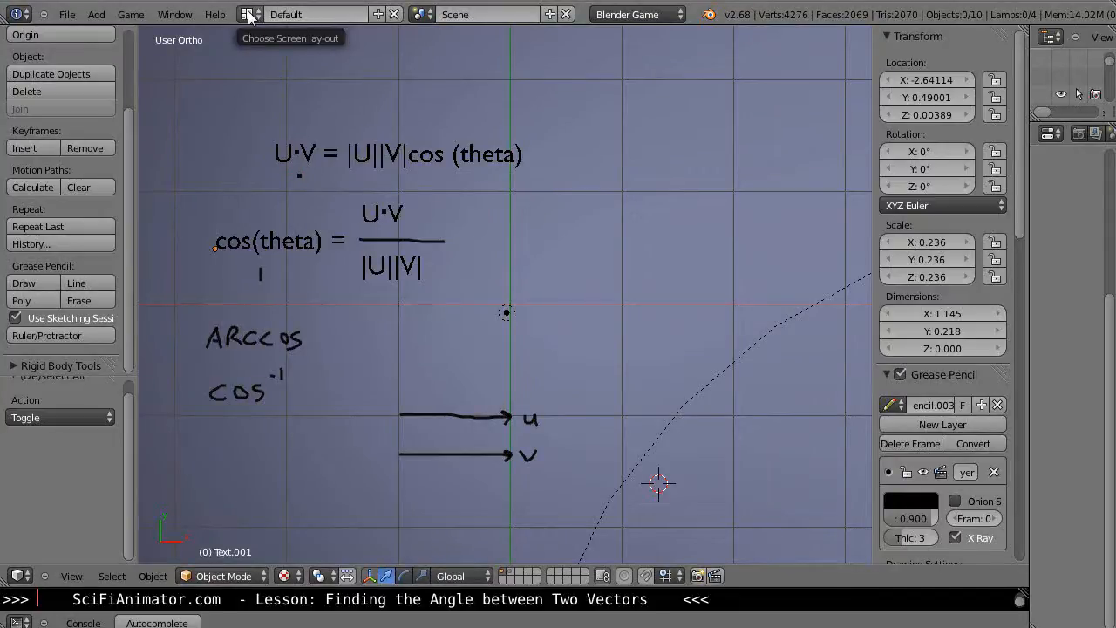
Switch the screen layout to Scripting, showing the AngleBetweenVectors script
left_click(251, 14)
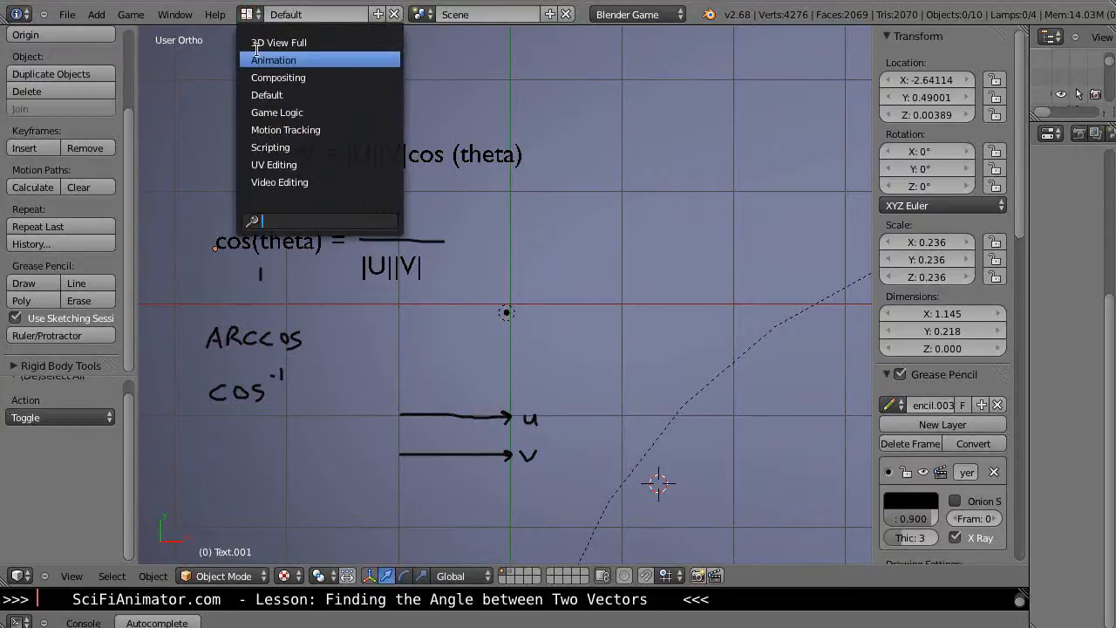
mouse_move(270, 146)
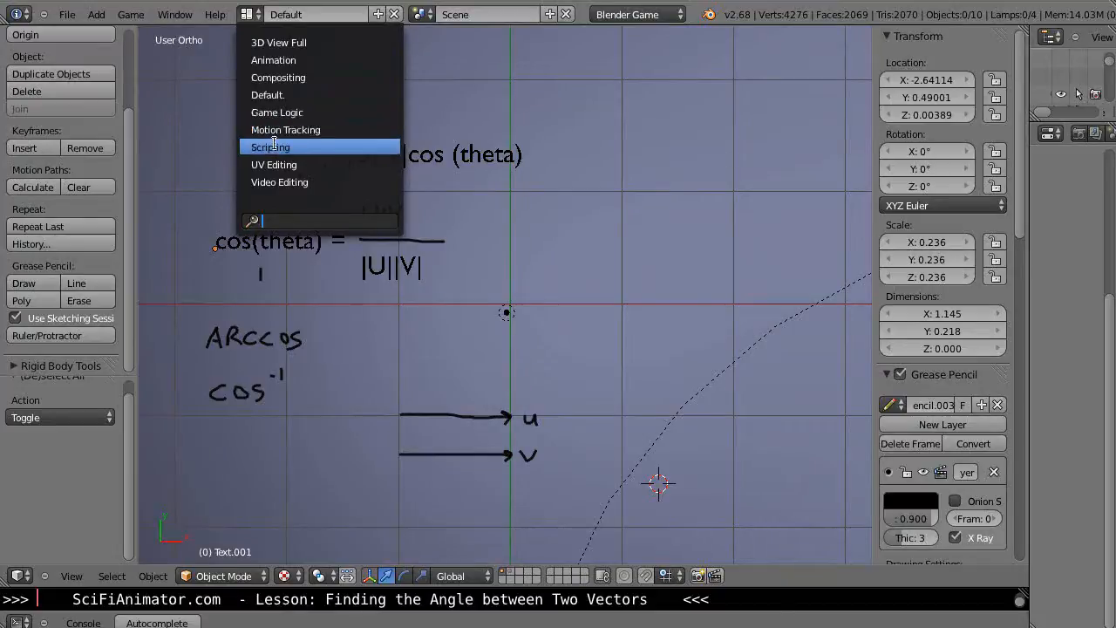
left_click(268, 146)
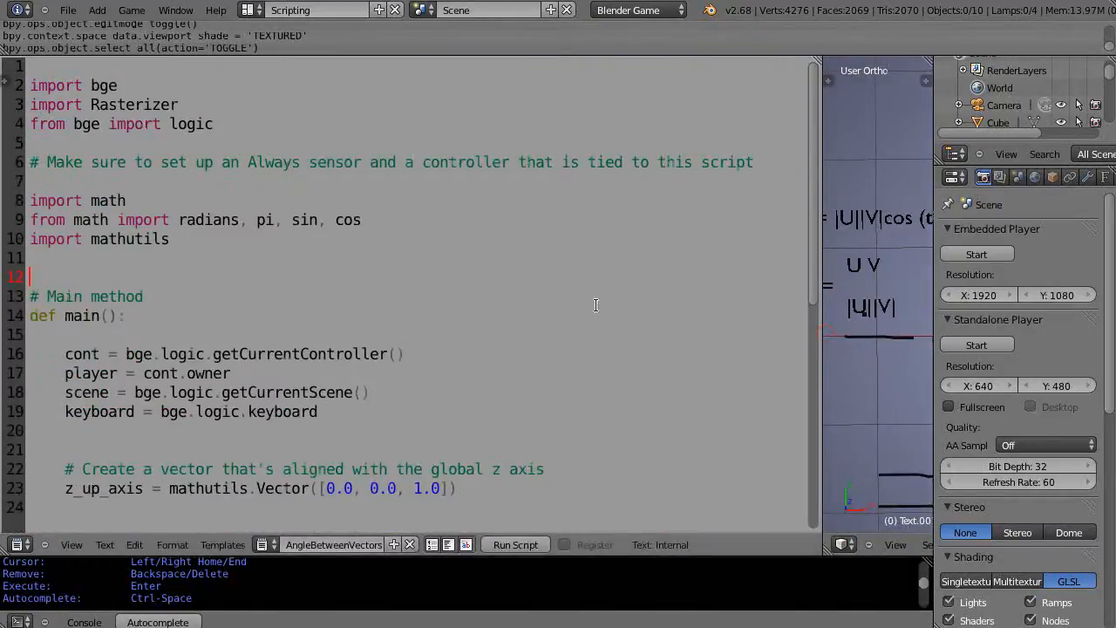
mouse_move(447, 220)
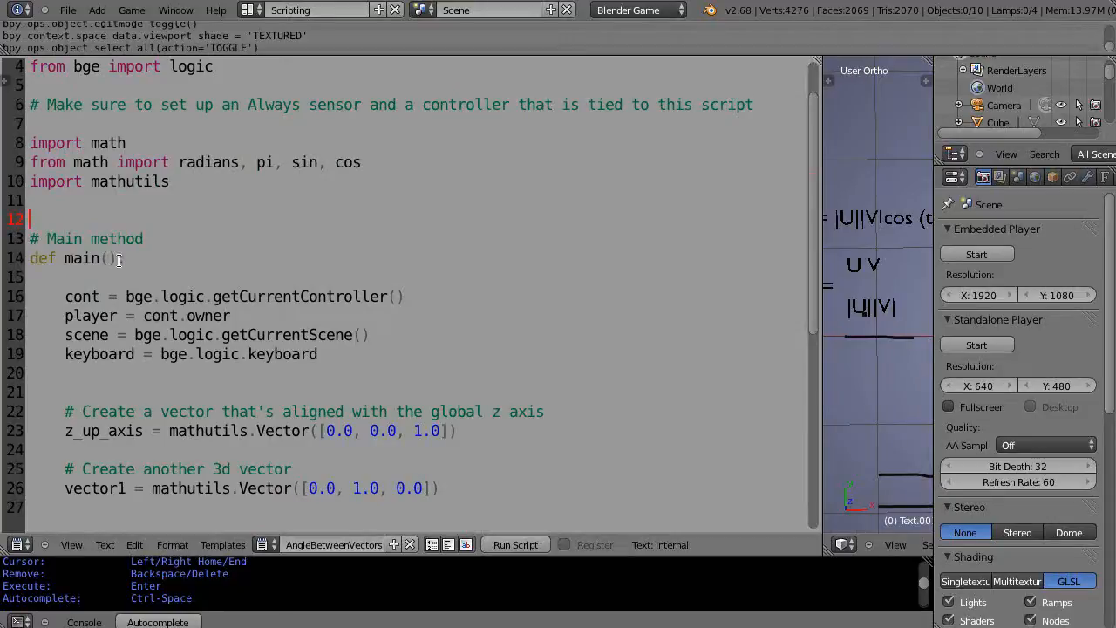
scroll("down", 3)
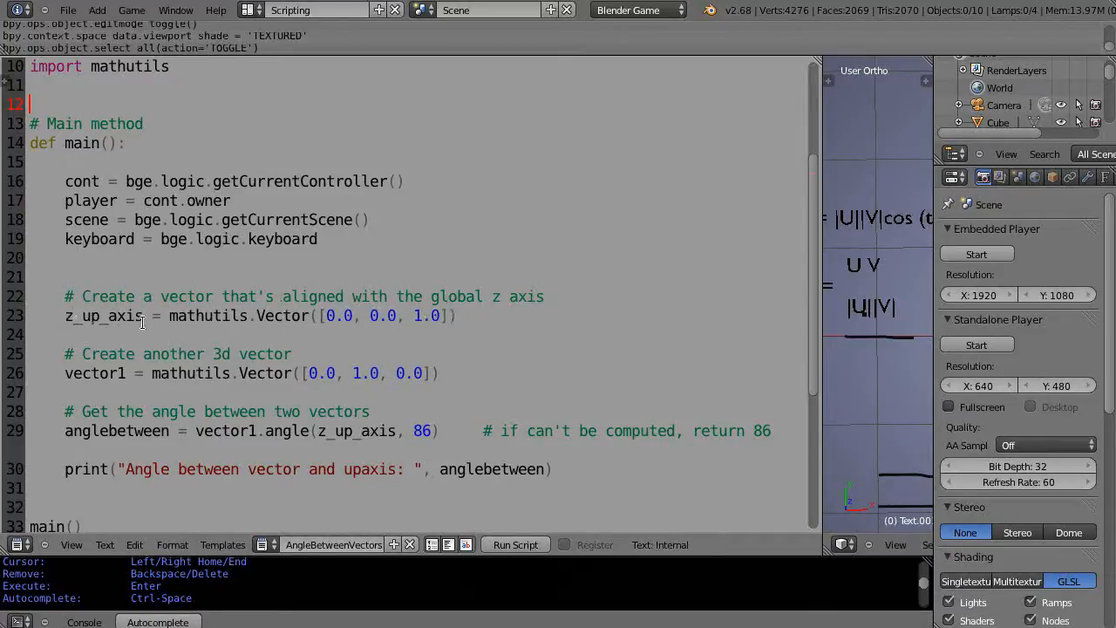
mouse_move(471, 331)
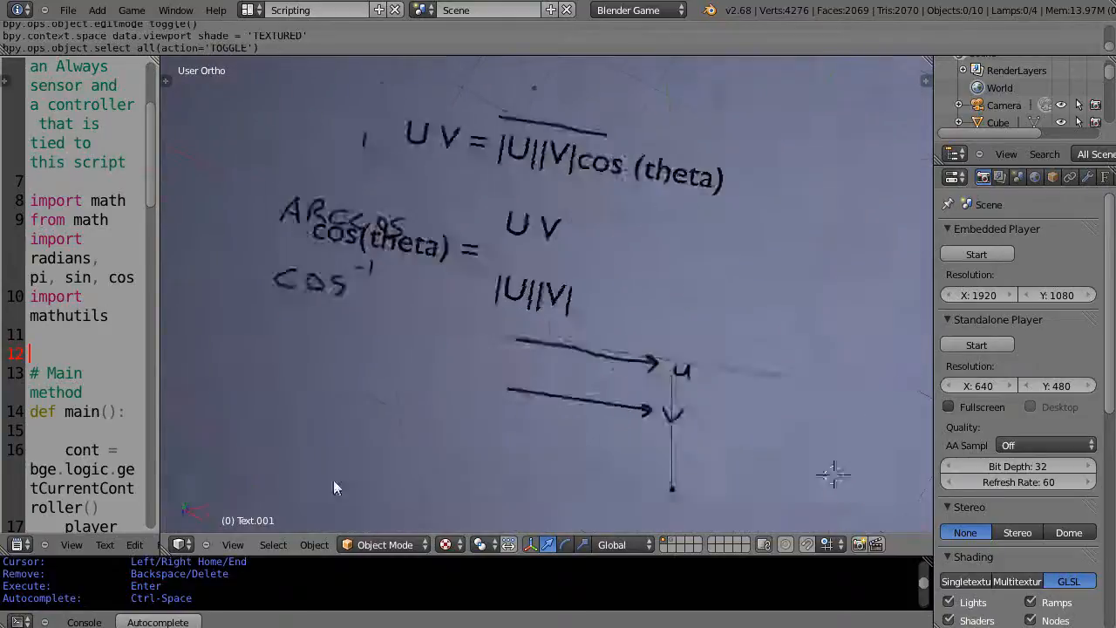
key("KP_1")
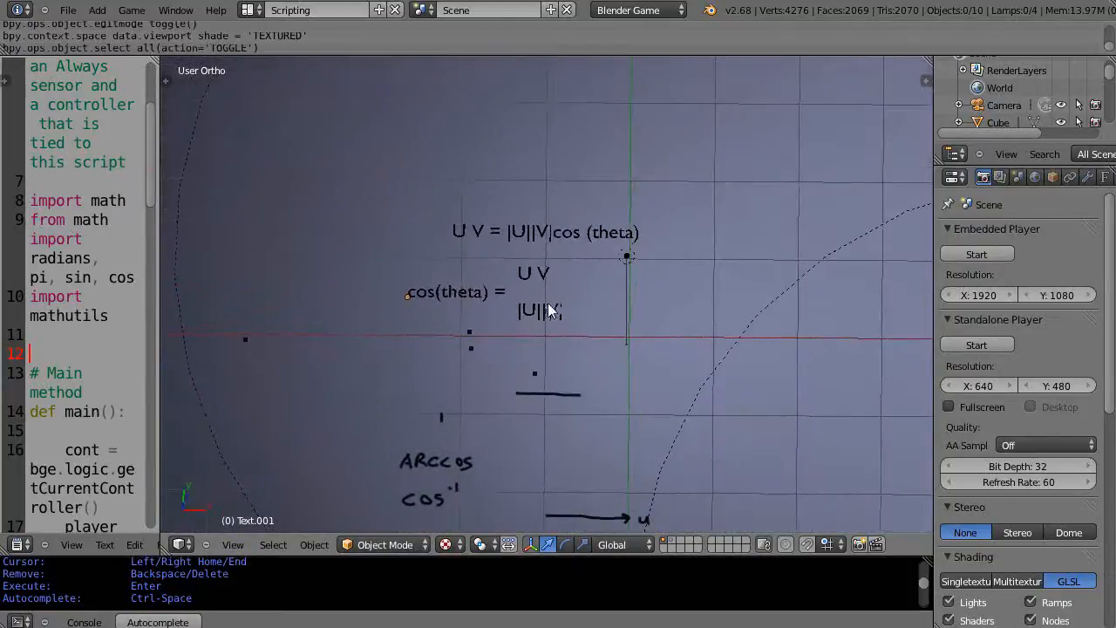
mouse_move(185, 527)
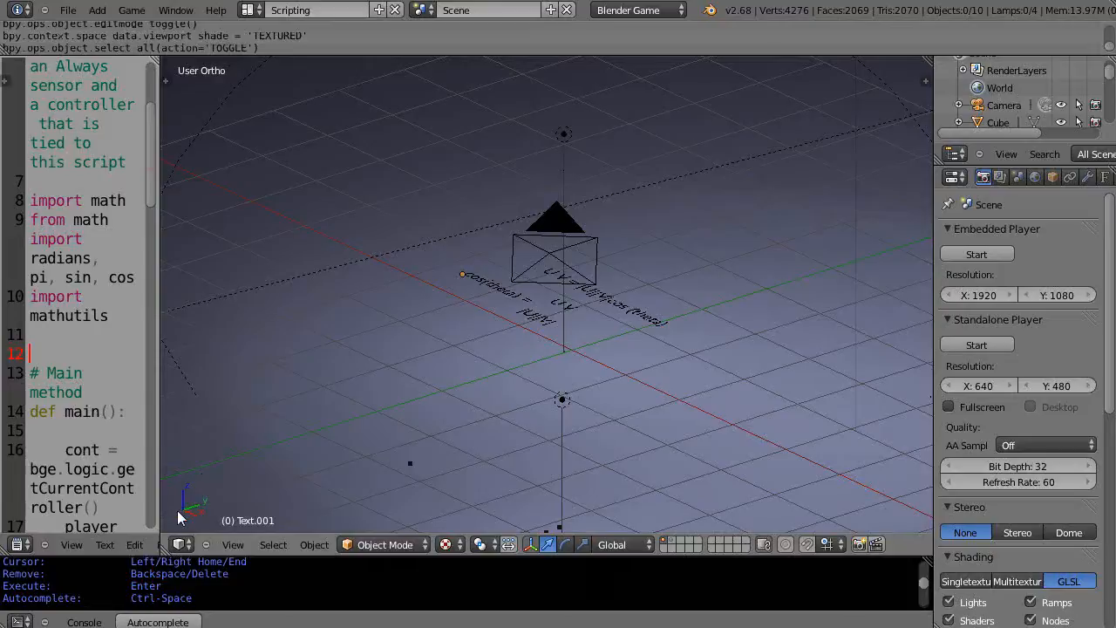
mouse_move(159, 429)
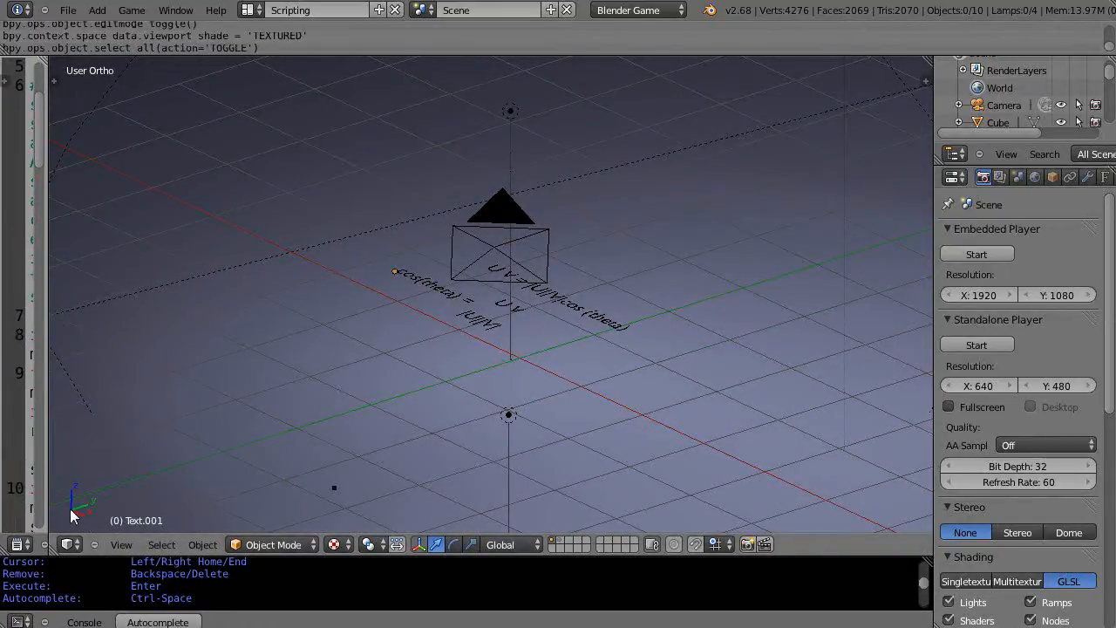
mouse_move(78, 513)
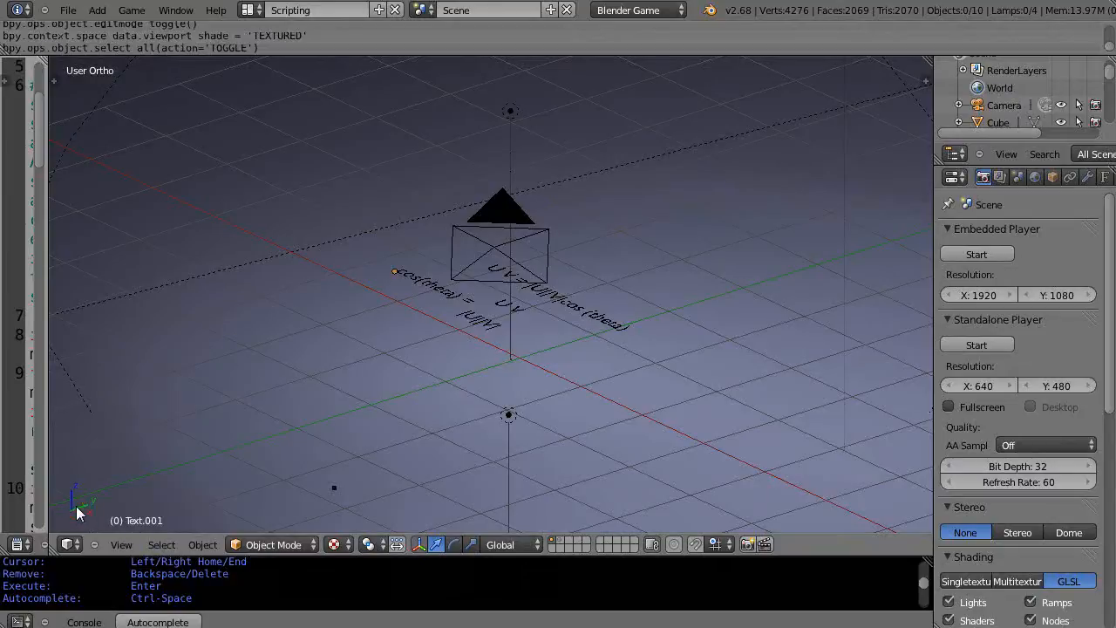
mouse_move(76, 509)
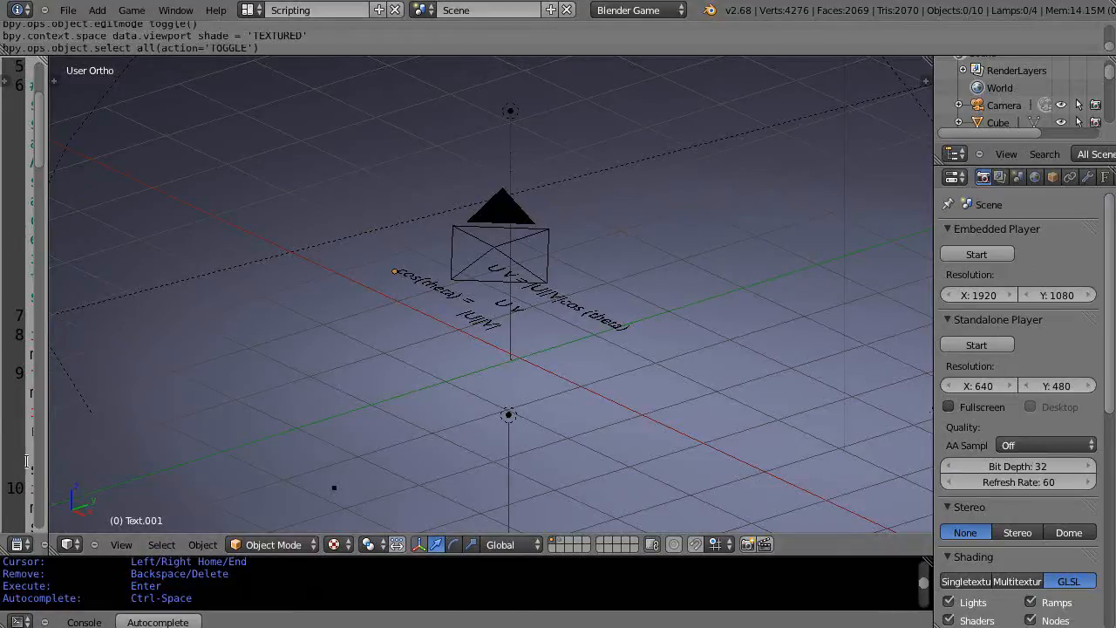
mouse_move(54, 490)
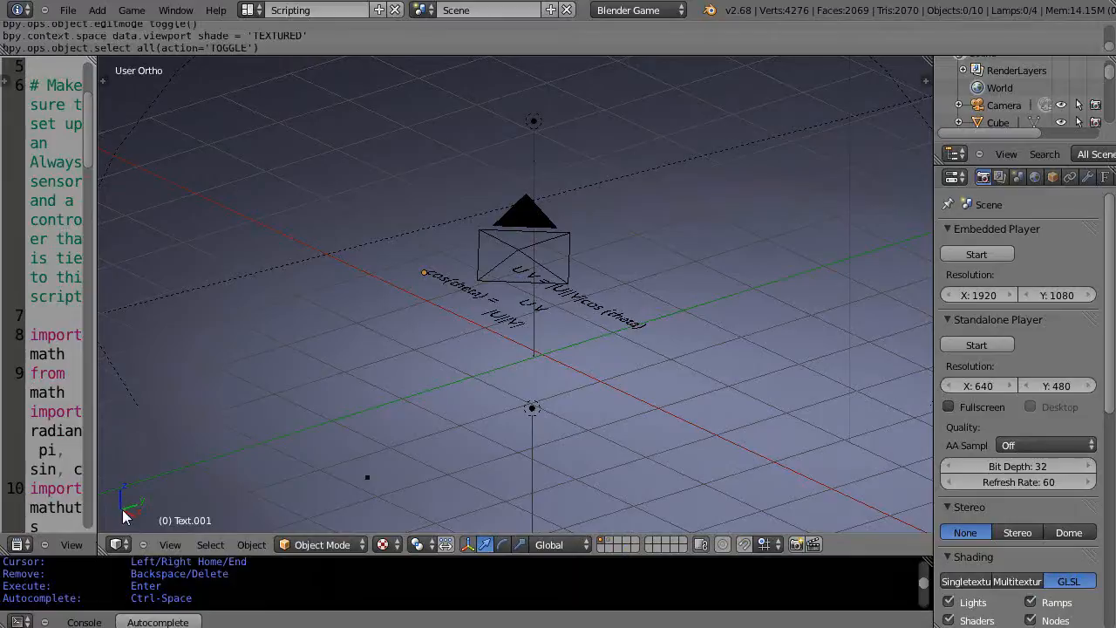
mouse_move(133, 509)
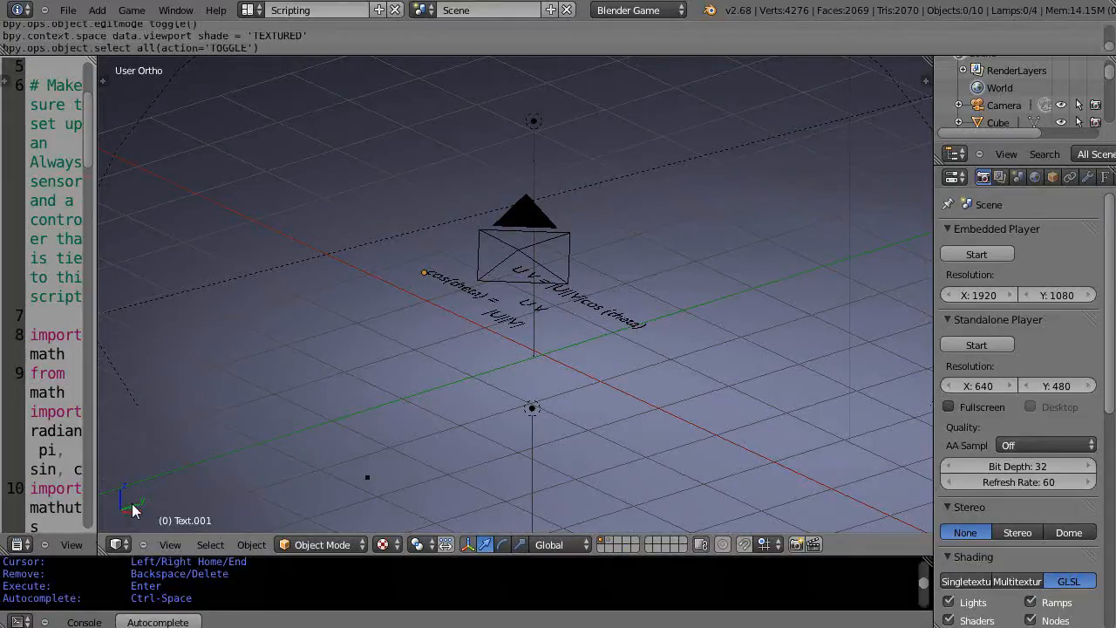
mouse_move(122, 514)
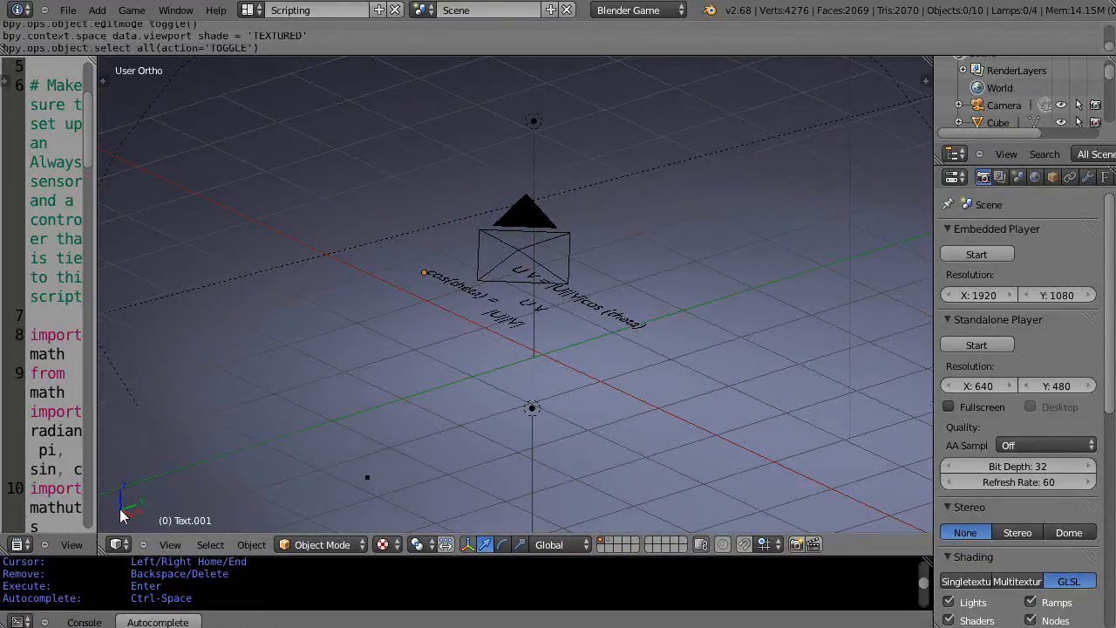
mouse_move(202, 492)
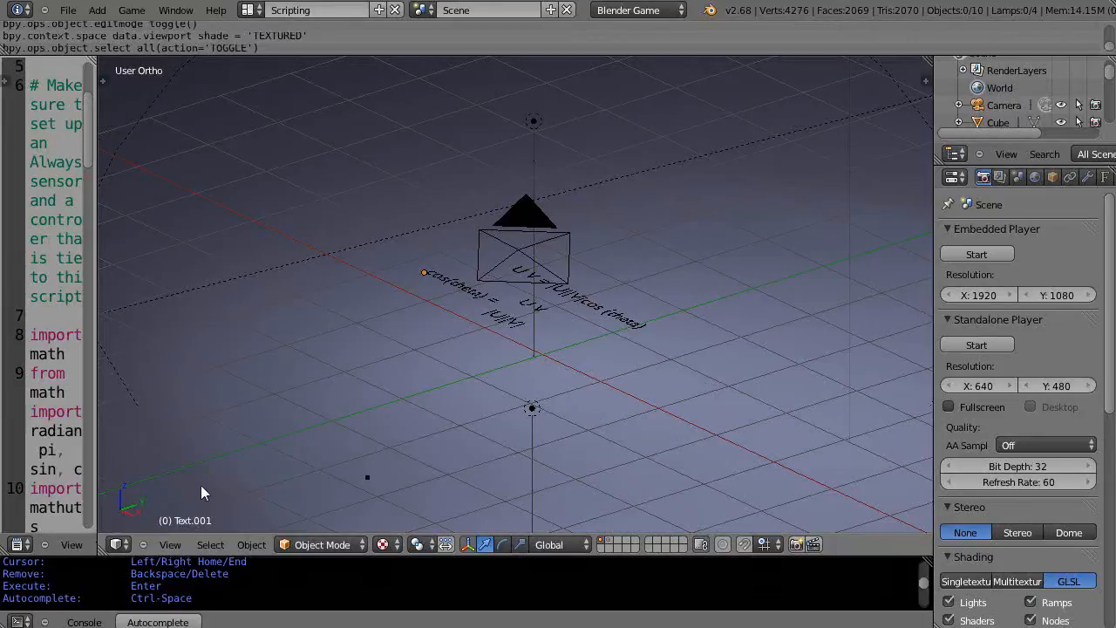
mouse_move(122, 504)
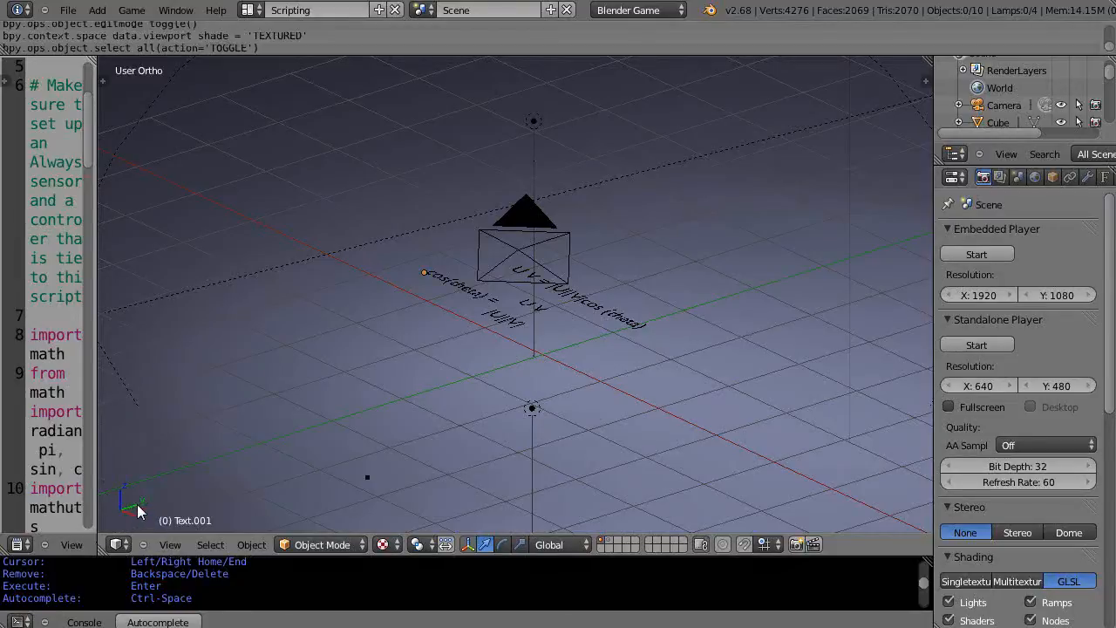
mouse_move(112, 492)
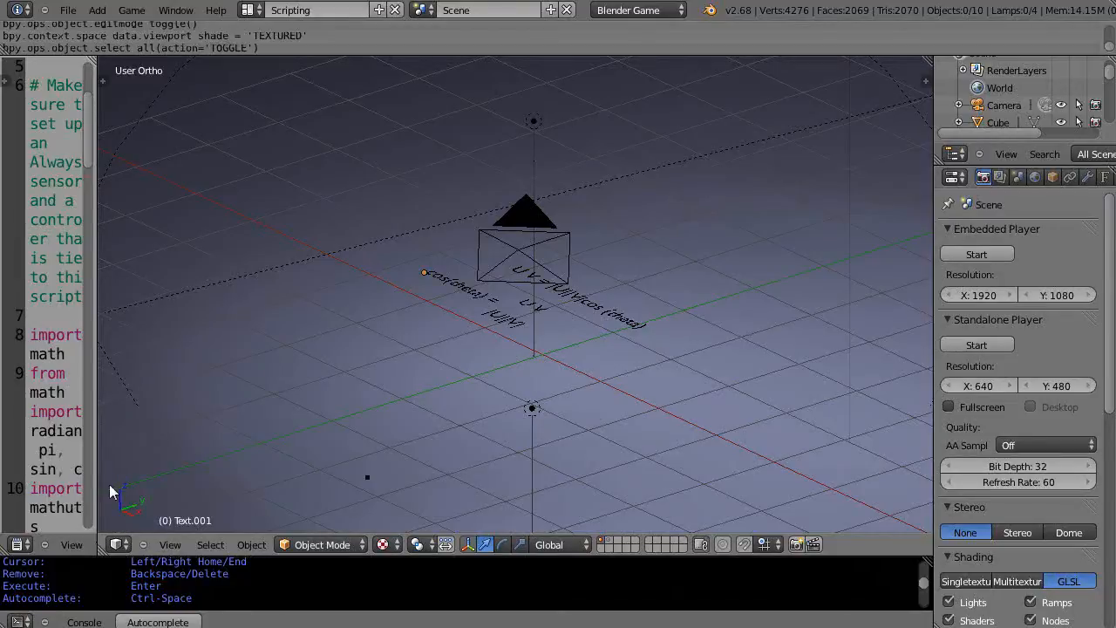
mouse_move(119, 524)
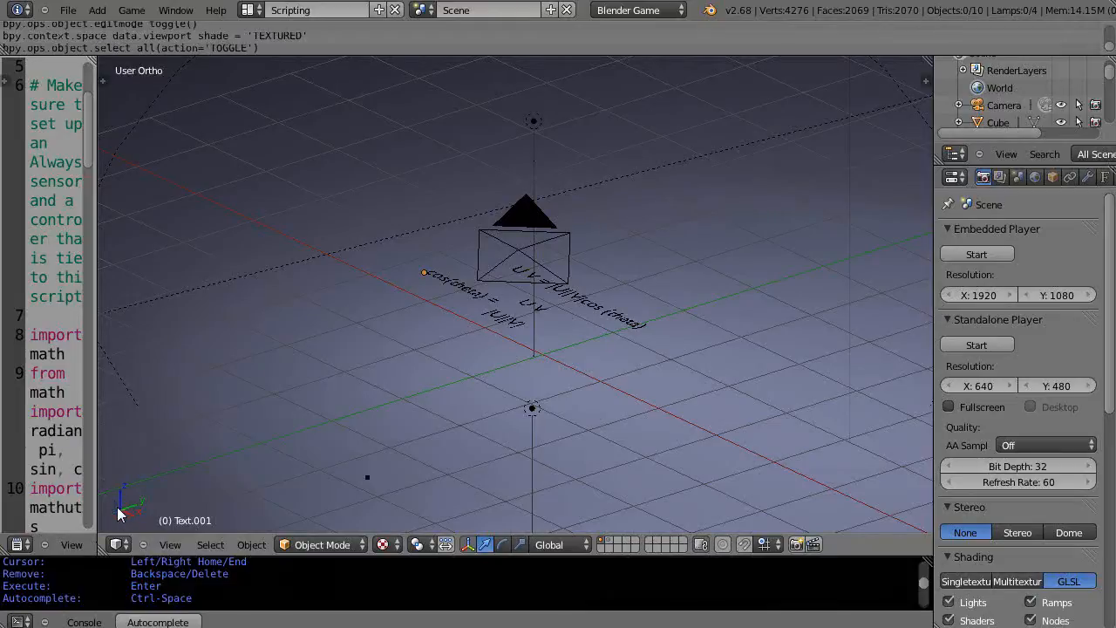
mouse_move(136, 510)
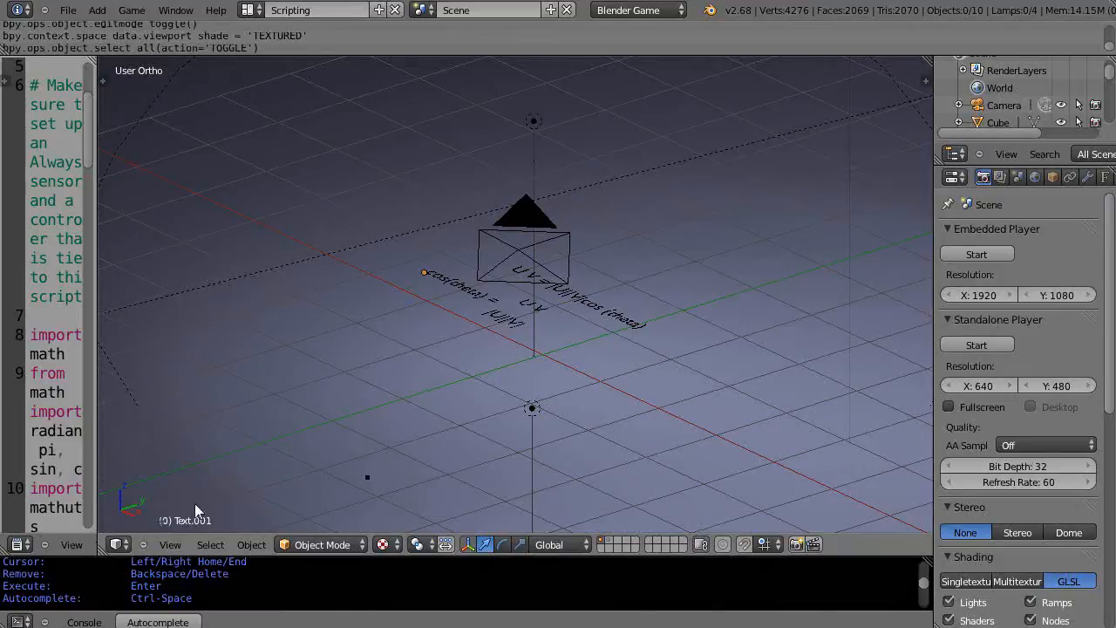
mouse_move(192, 498)
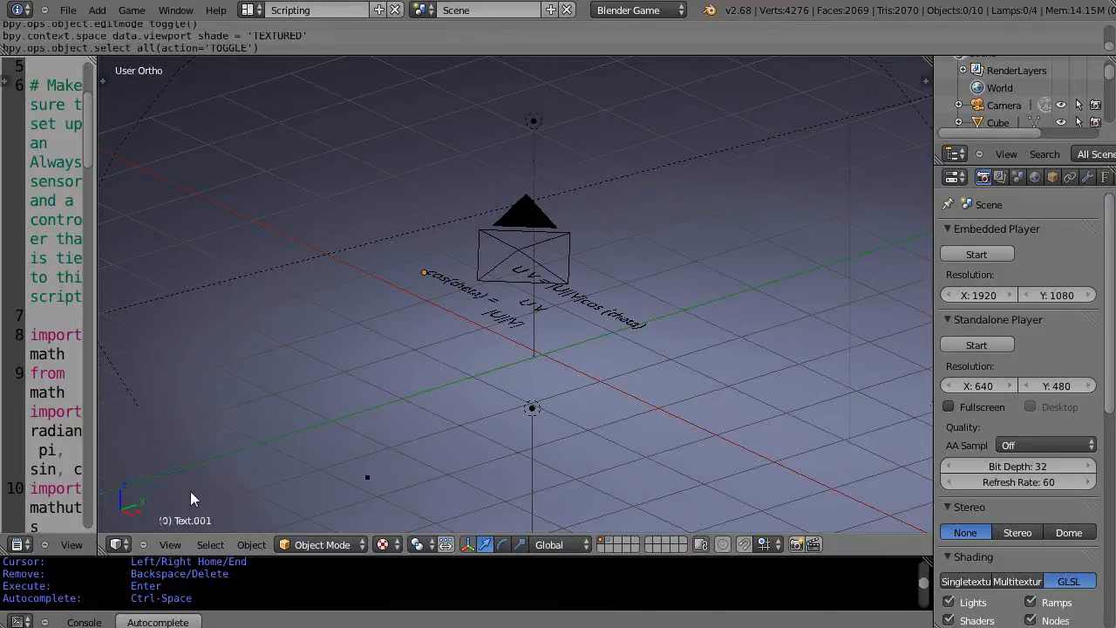
mouse_move(126, 499)
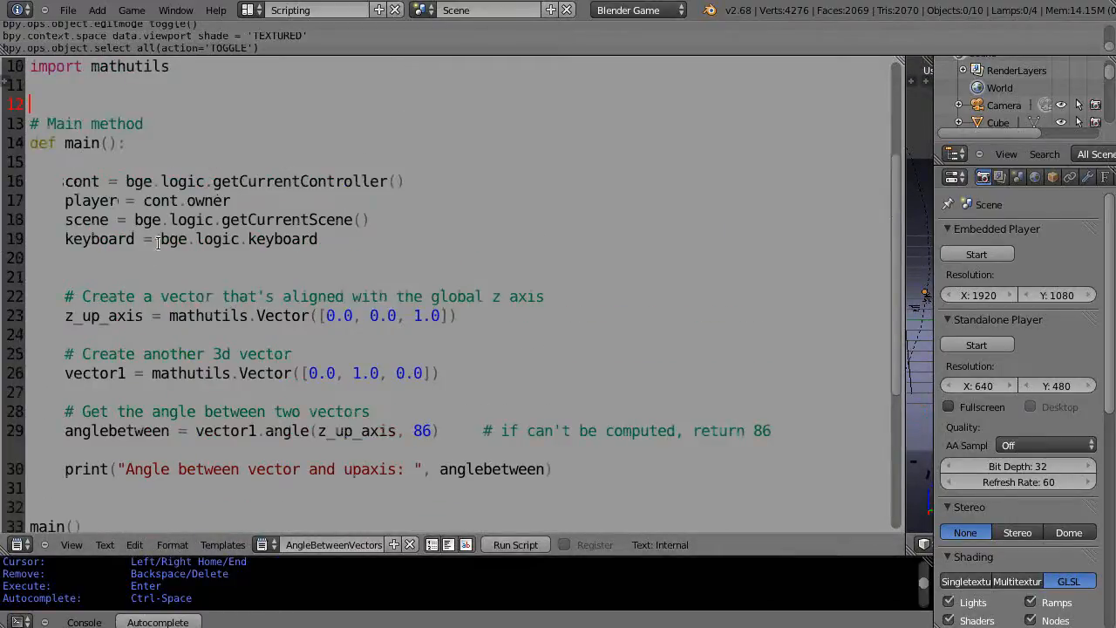
mouse_move(253, 412)
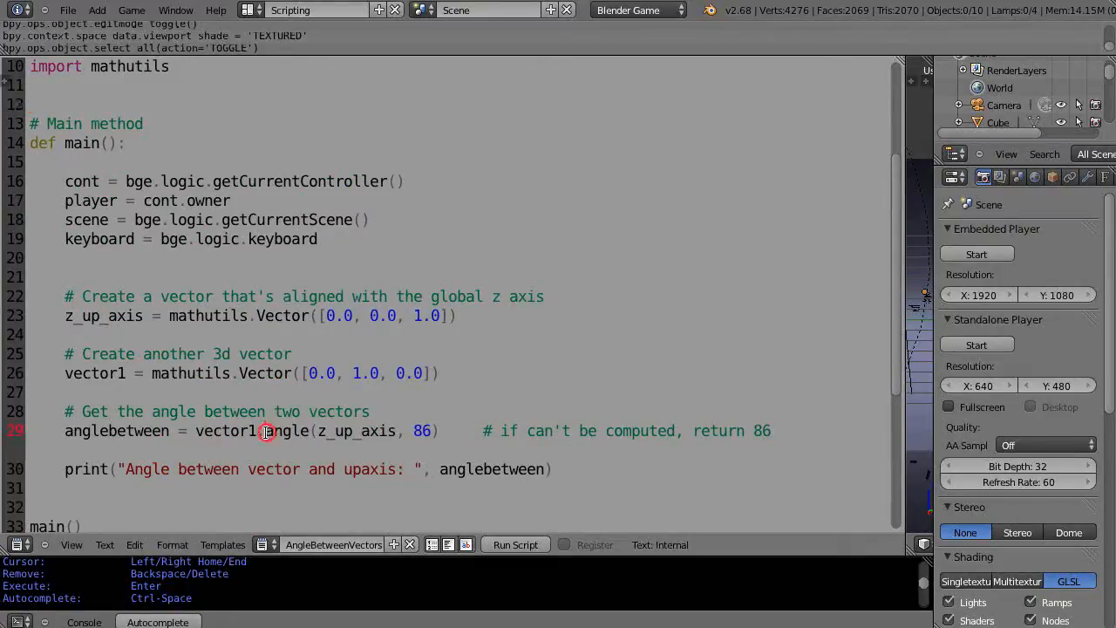
double_click(286, 429)
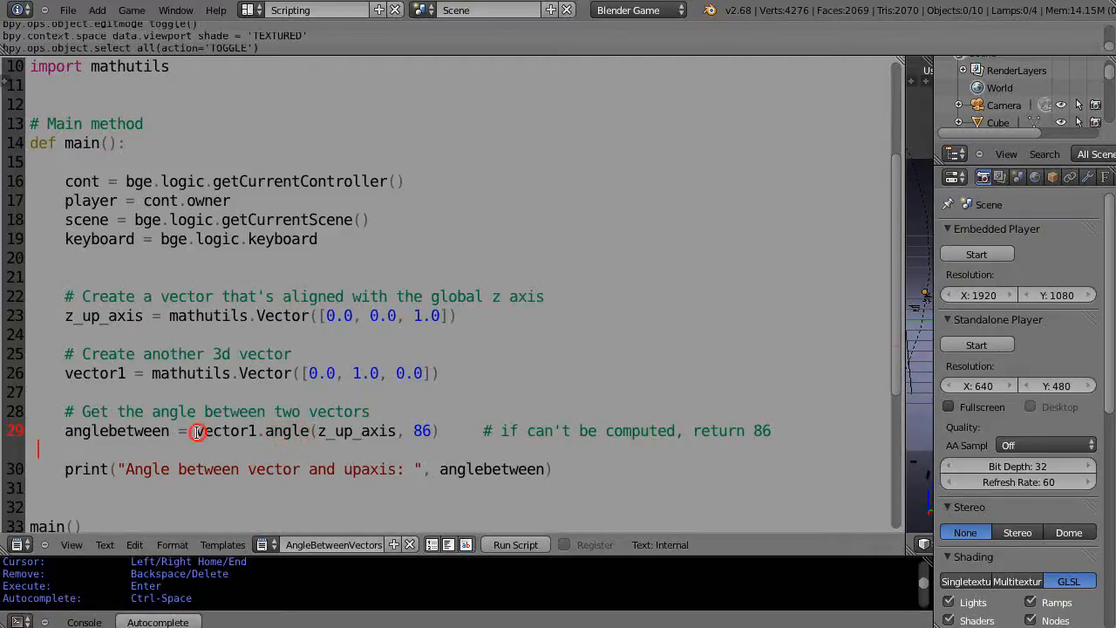
double_click(225, 431)
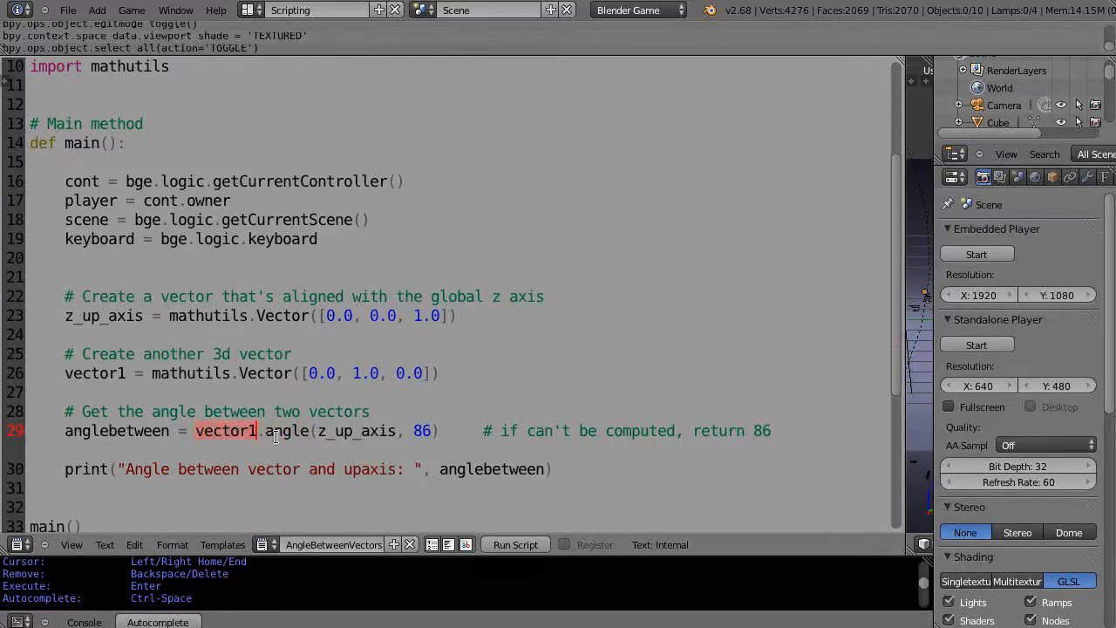
mouse_move(335, 429)
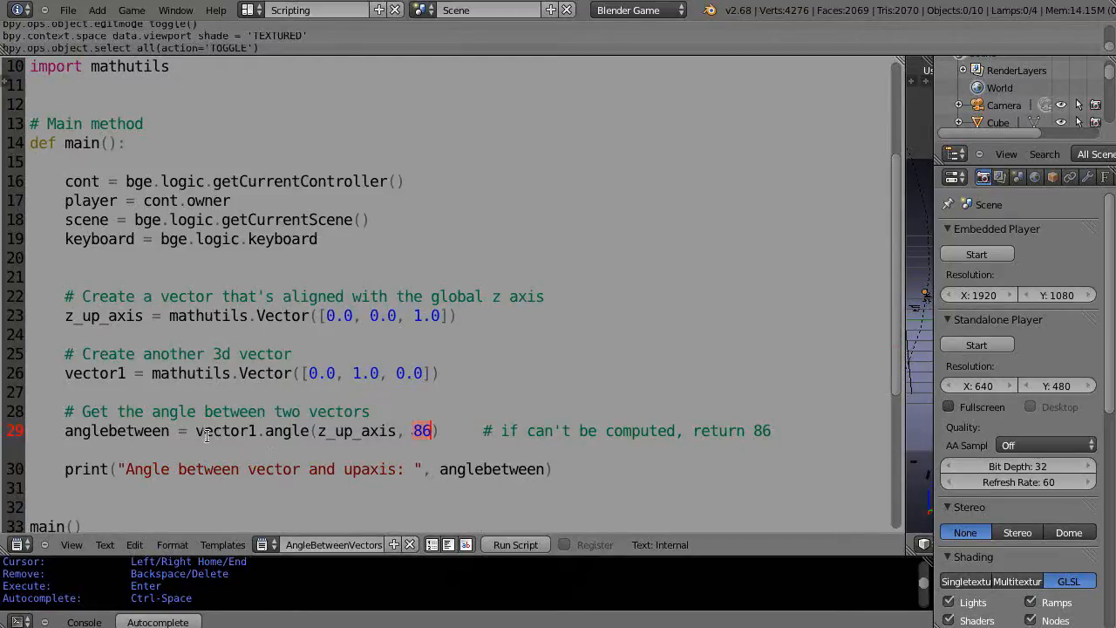
mouse_move(157, 429)
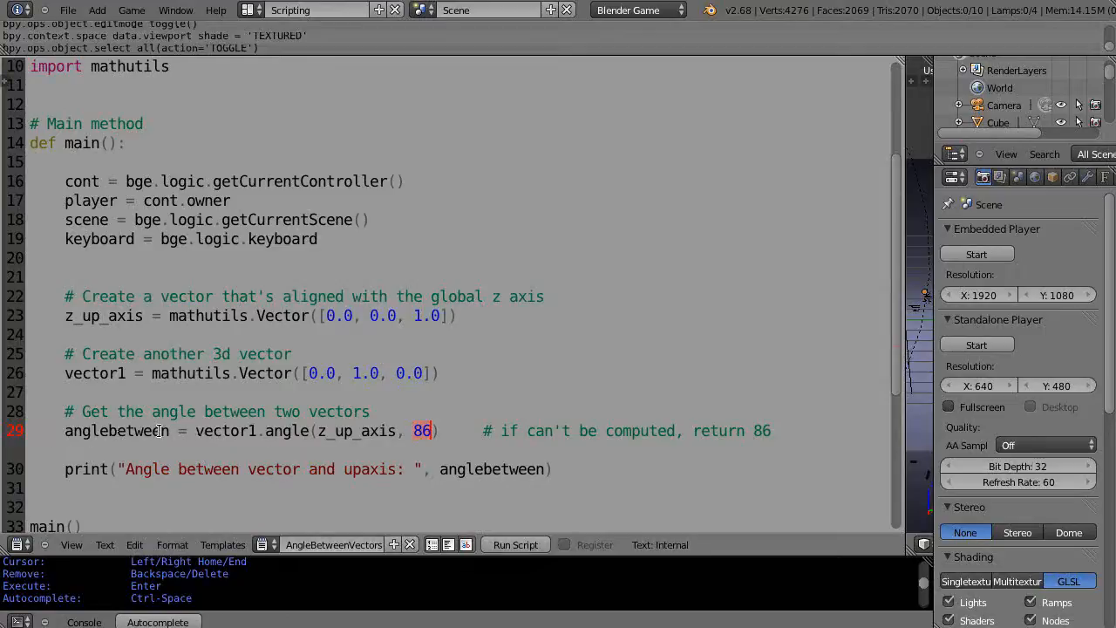
double_click(119, 429)
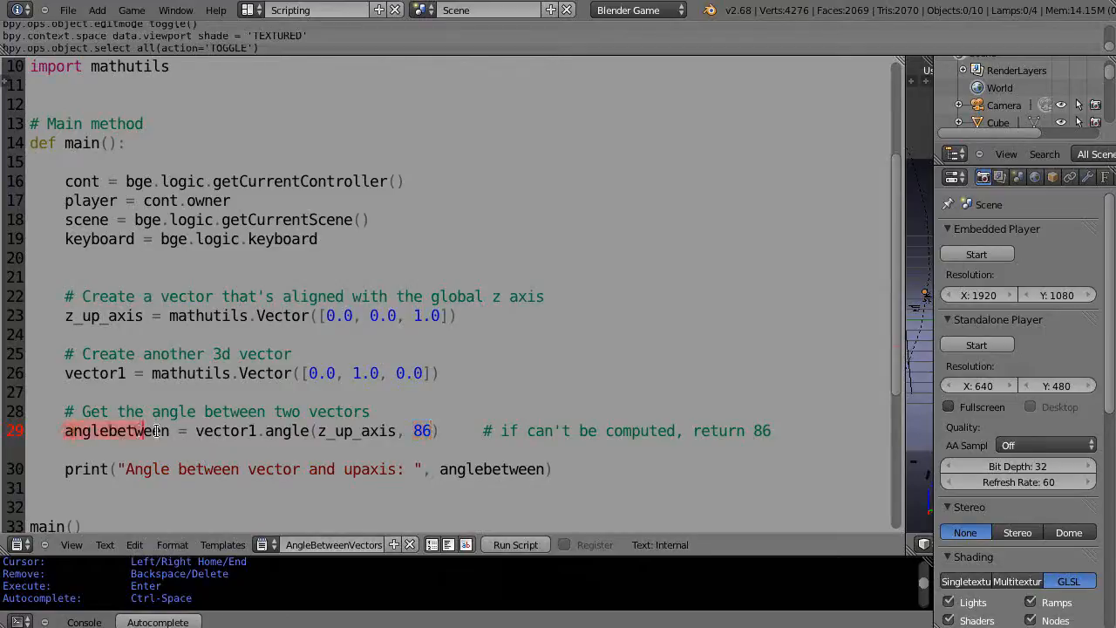
double_click(115, 429)
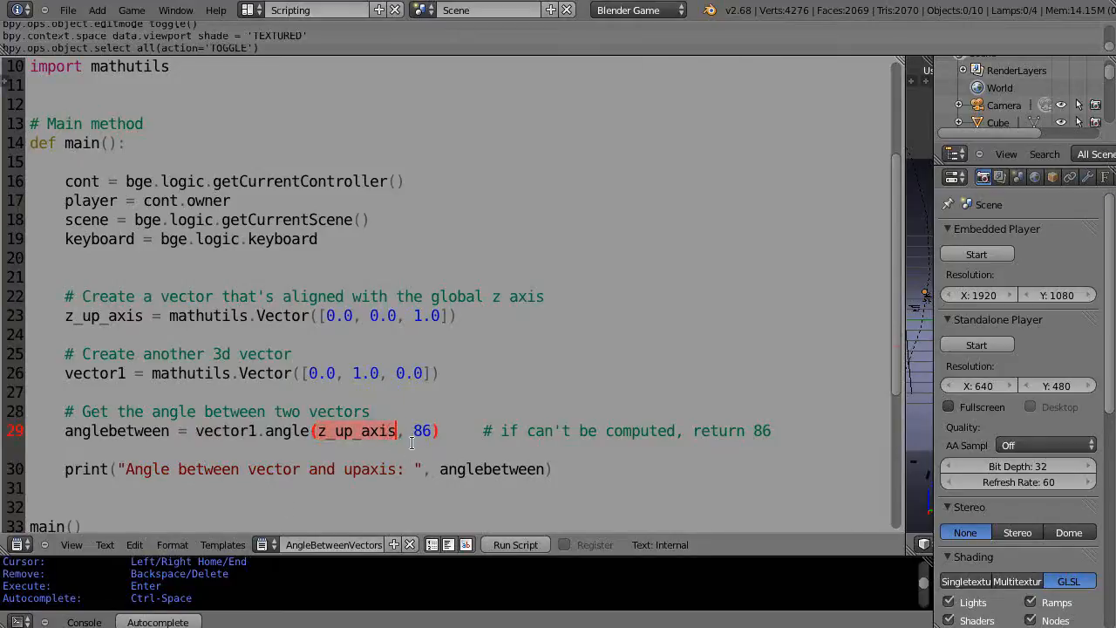
scroll("down", 3)
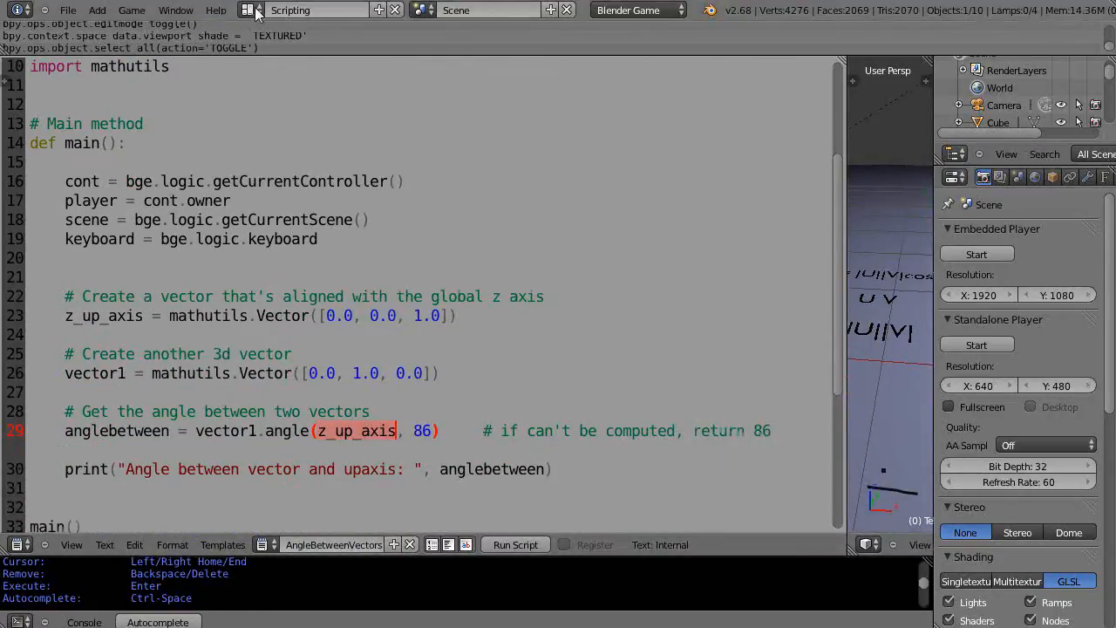
Switch the screen layout to Game Logic for Text.001
left_click(253, 11)
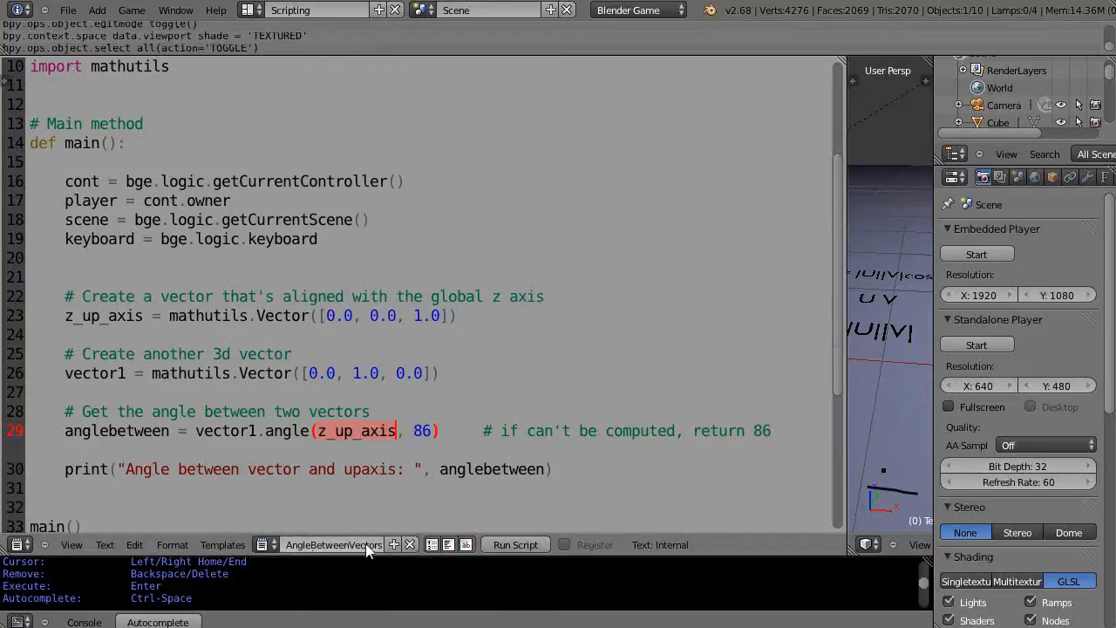
left_click(317, 11)
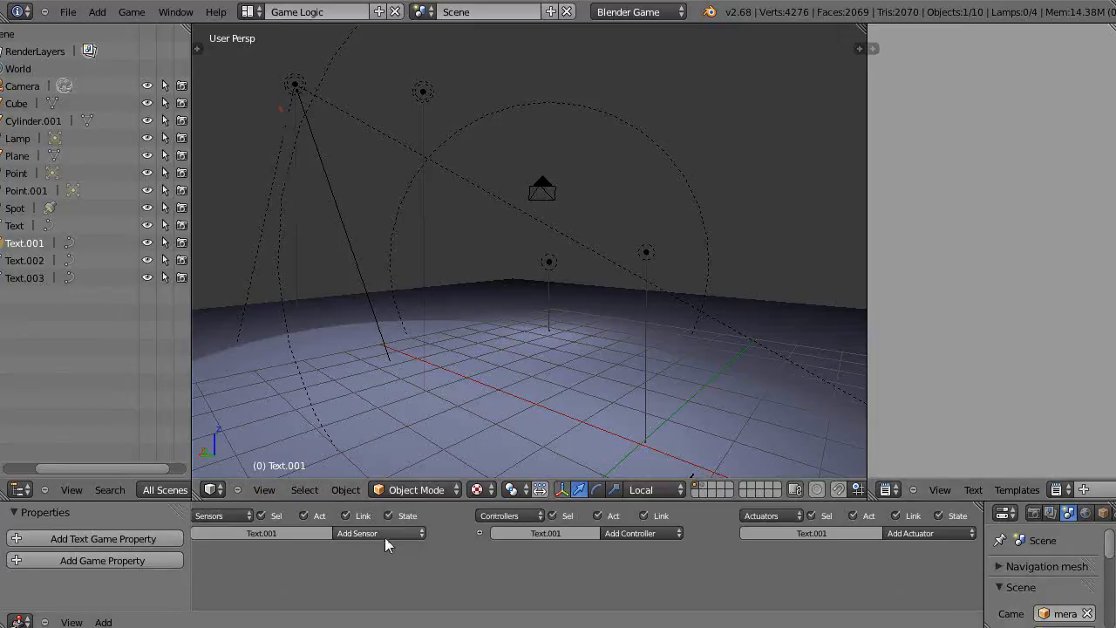
Give Text.001 an Always sensor and a Python controller running AngleBetweenVectors, then return to Scripting
left_click(379, 534)
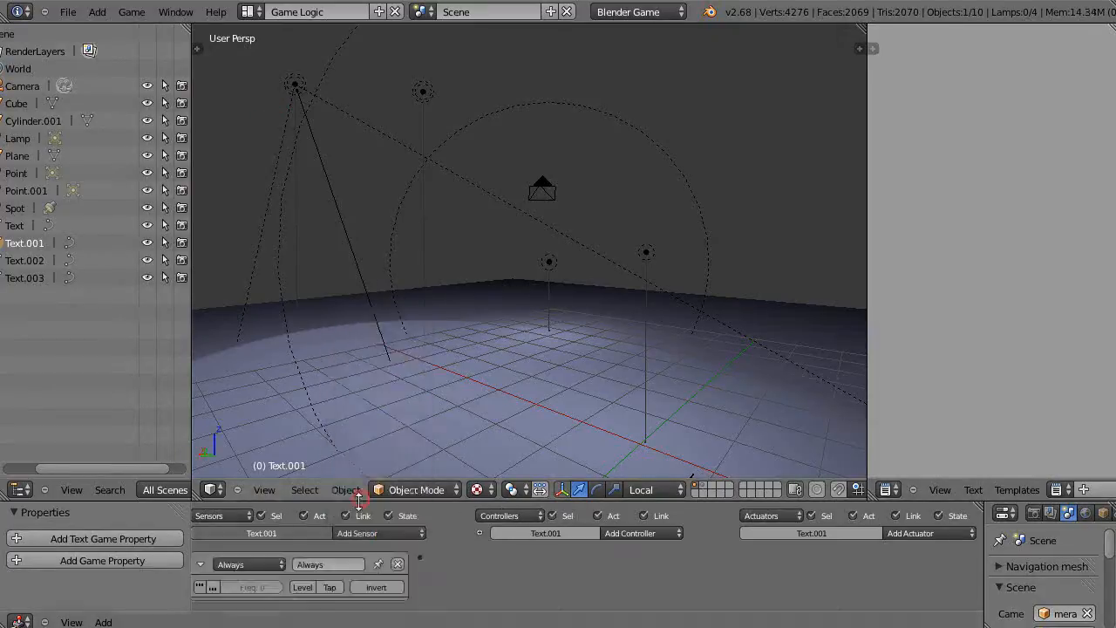
left_click(630, 533)
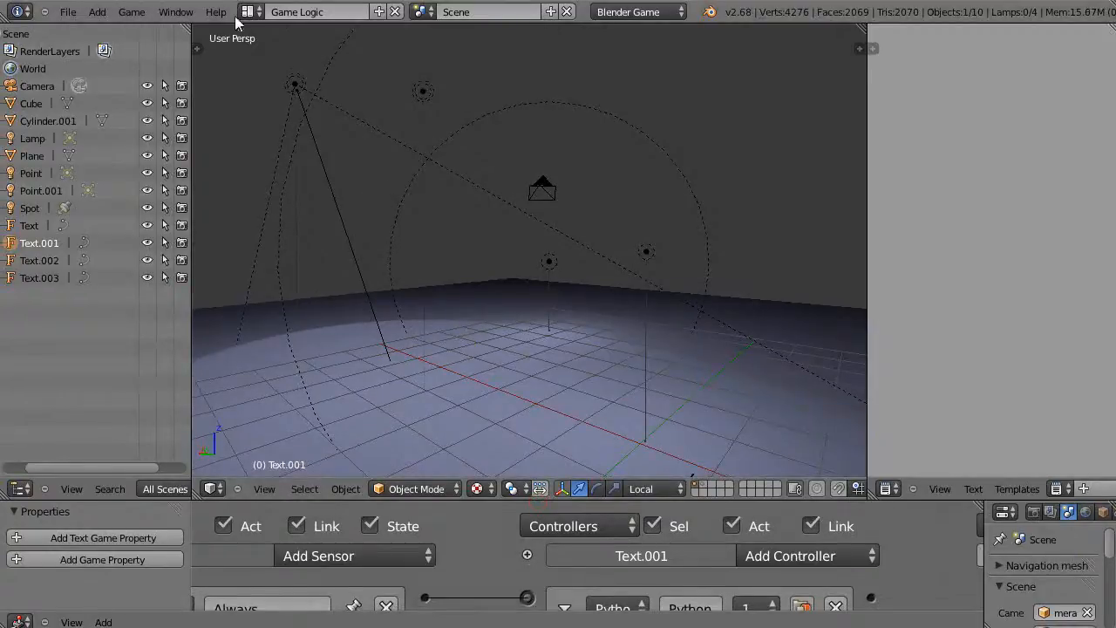
left_click(318, 11)
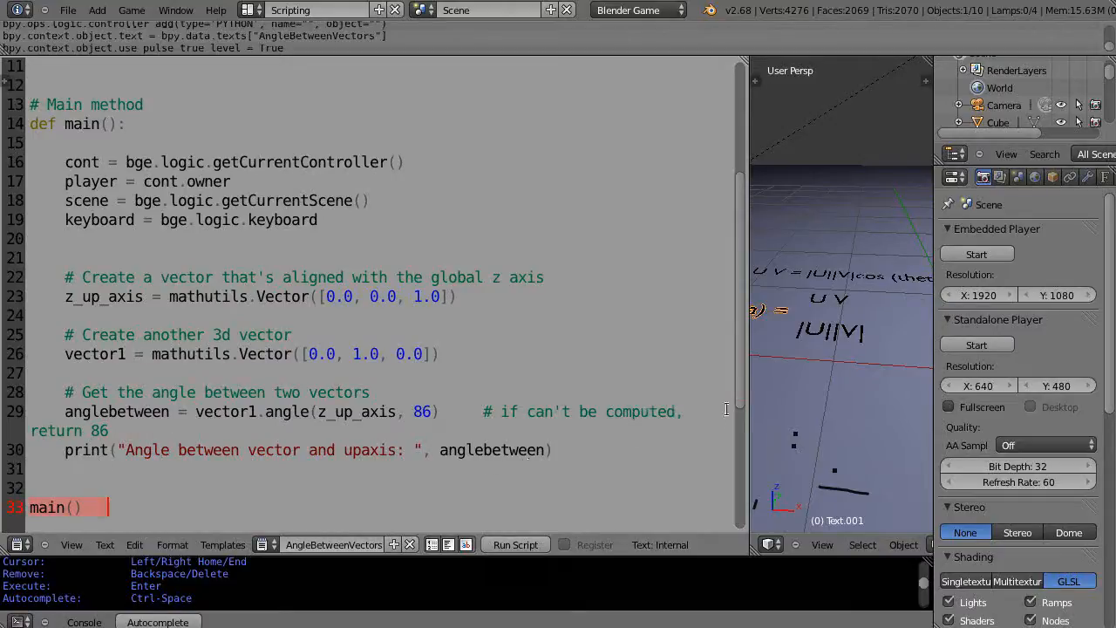
mouse_move(817, 341)
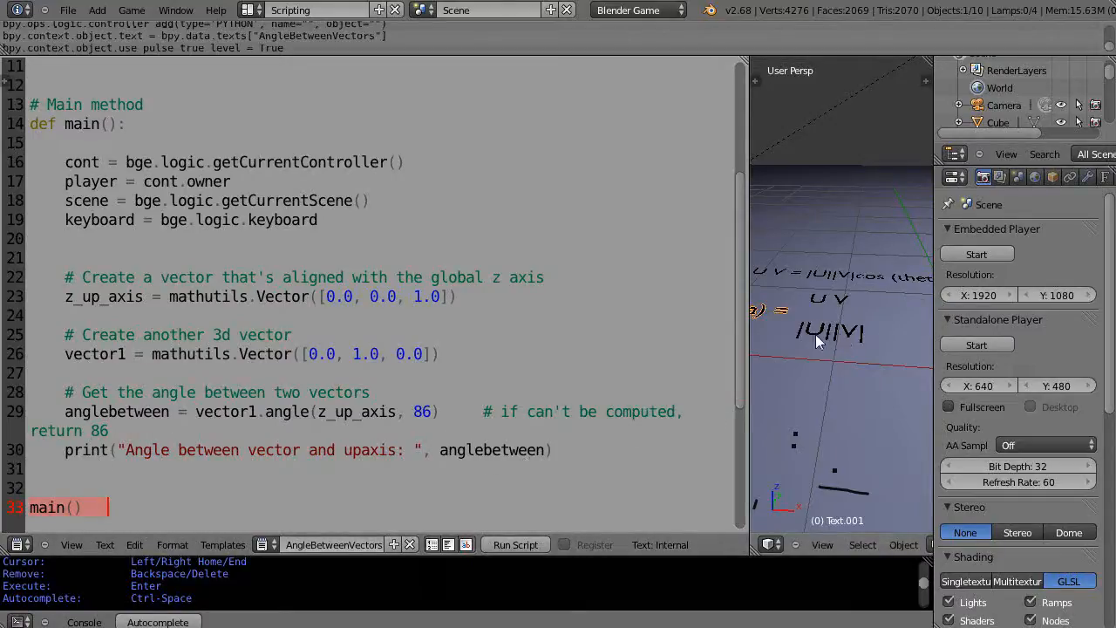
Toggle the system console on from the Window menu and start the game in the 3D view
left_click(174, 10)
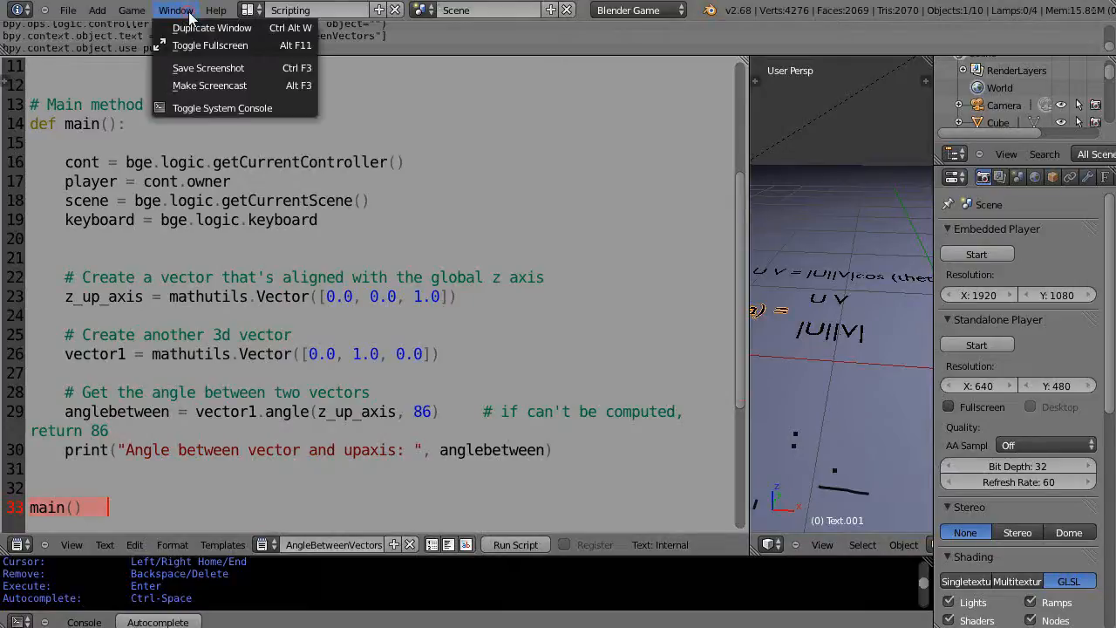
mouse_move(223, 108)
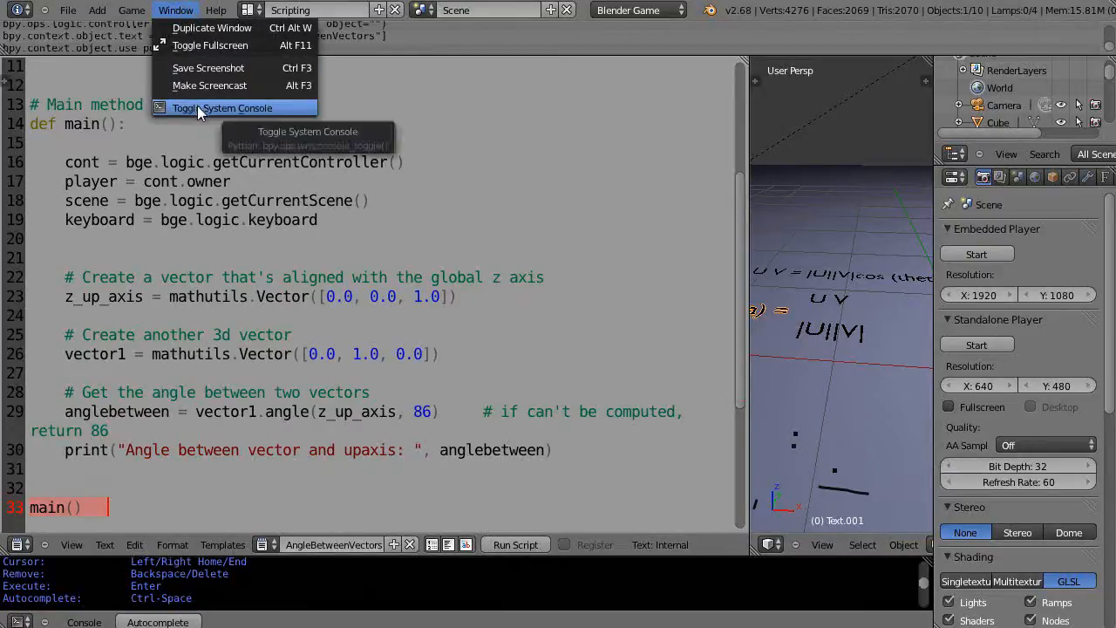
left_click(223, 108)
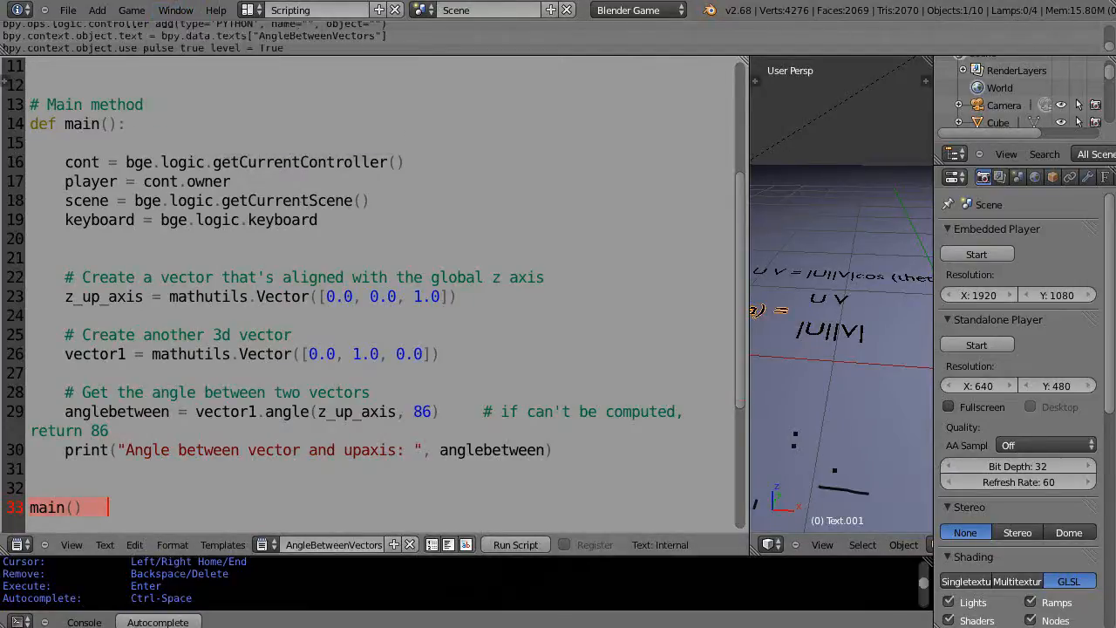
left_click(514, 545)
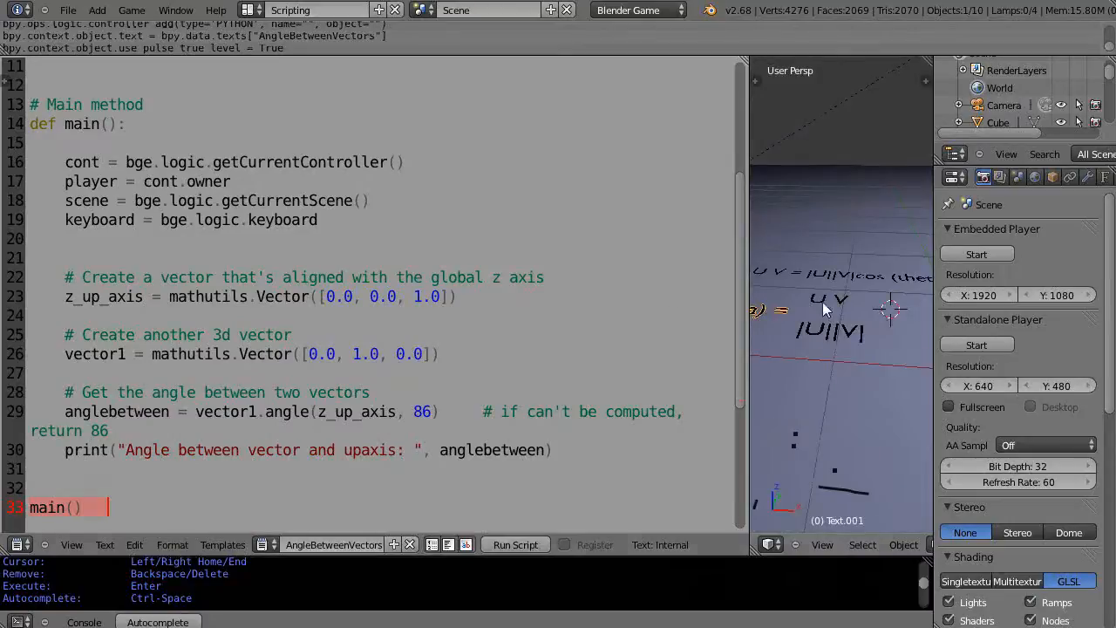
Bring the console forward at the upper right to read the printed angle 1.5707963705062866
left_click(514, 544)
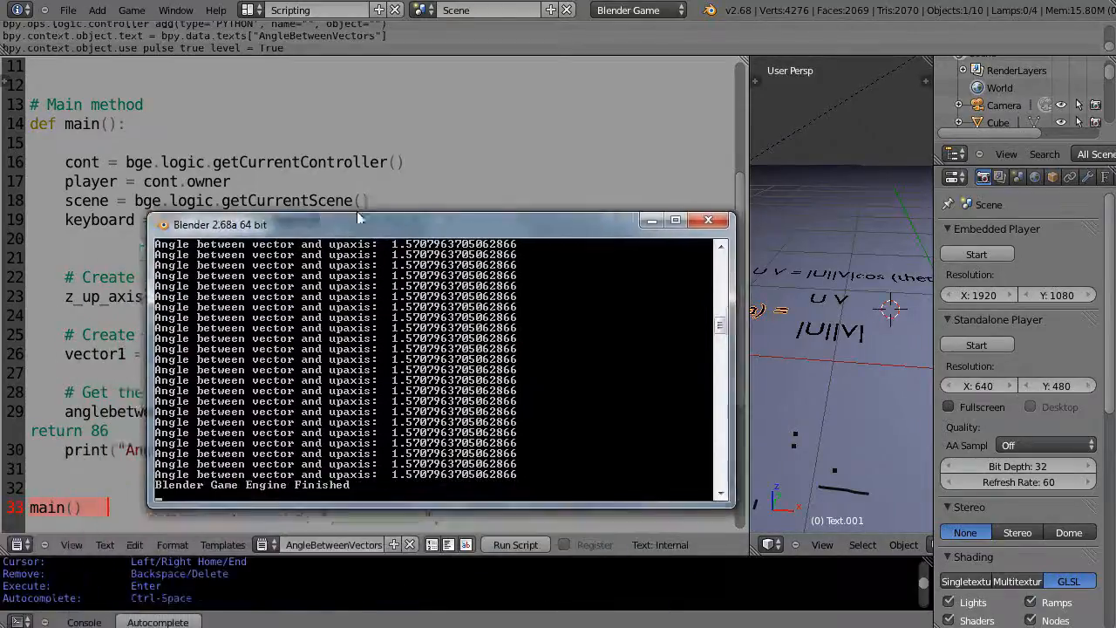
left_click_drag(358, 223, 454, 146)
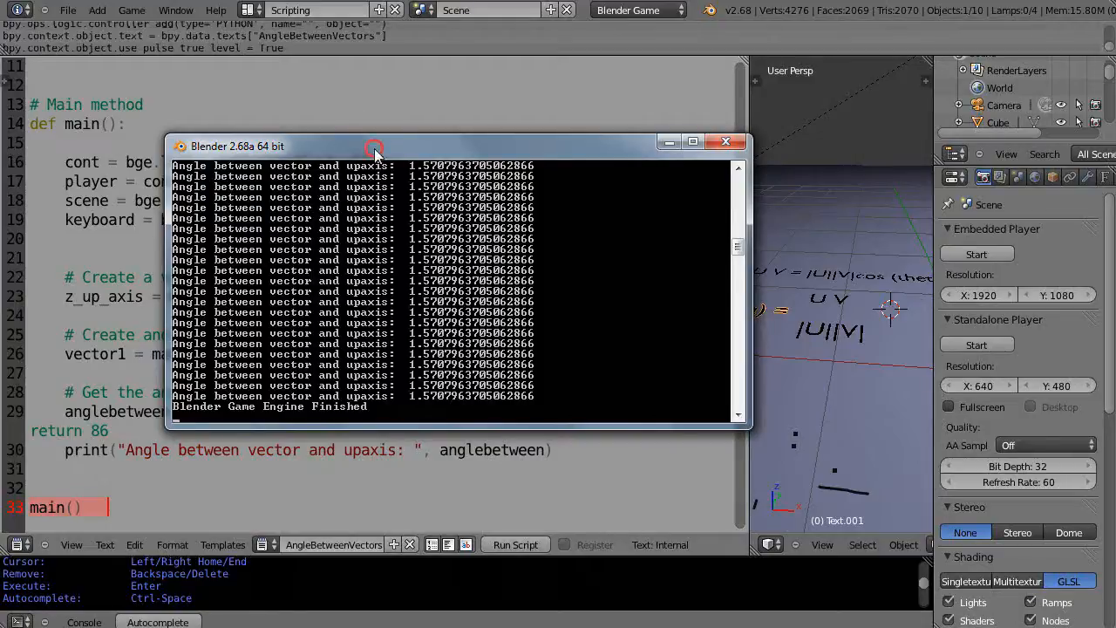
left_click_drag(376, 146, 820, 70)
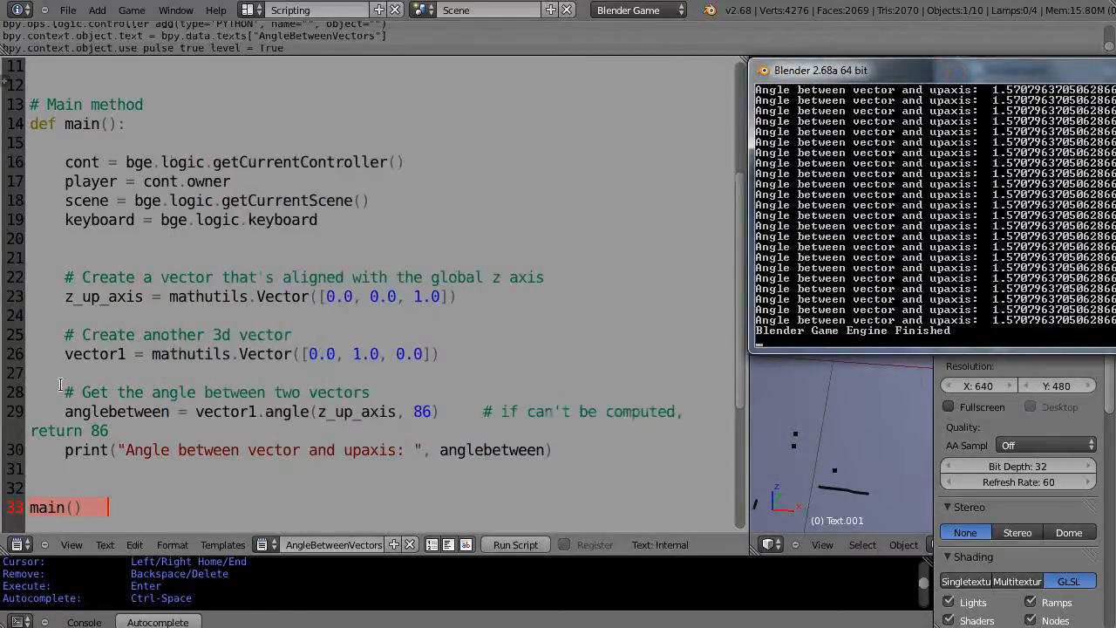